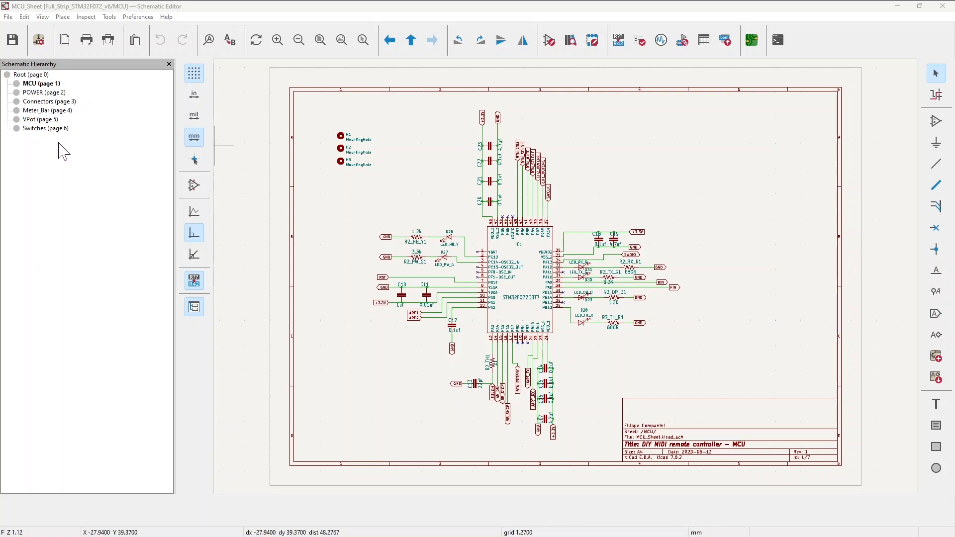
{"action": "mouse_move", "coordinate": [81, 159]}
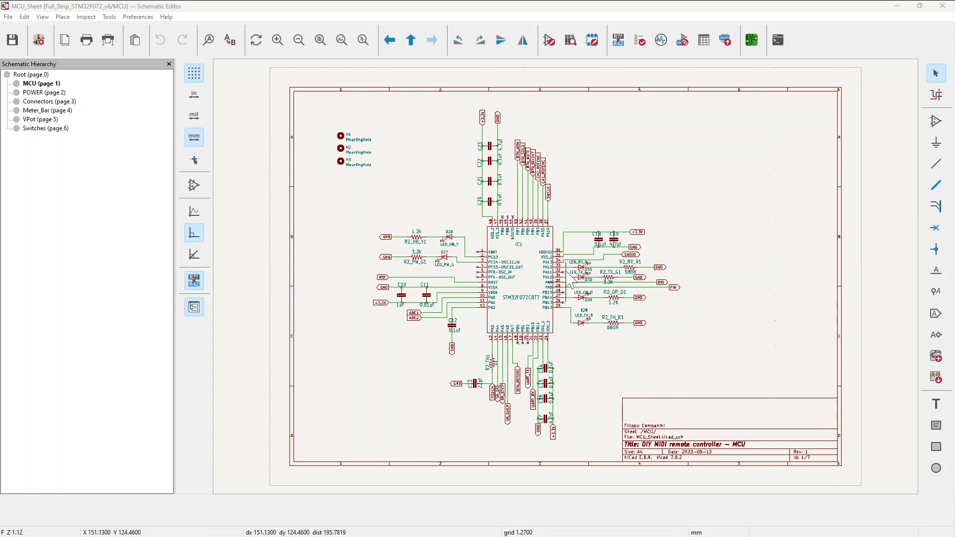
{"action": "mouse_move", "coordinate": [479, 304]}
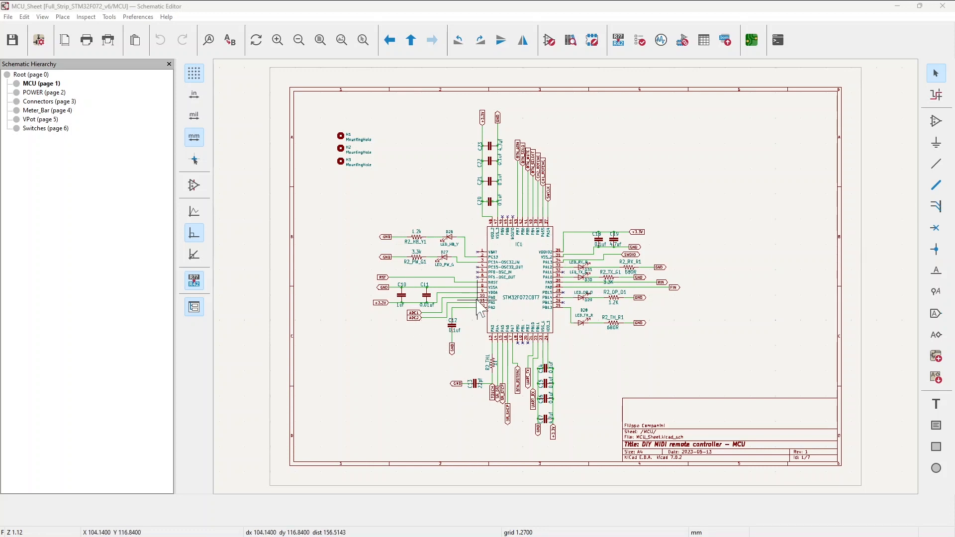
{"action": "mouse_move", "coordinate": [558, 320]}
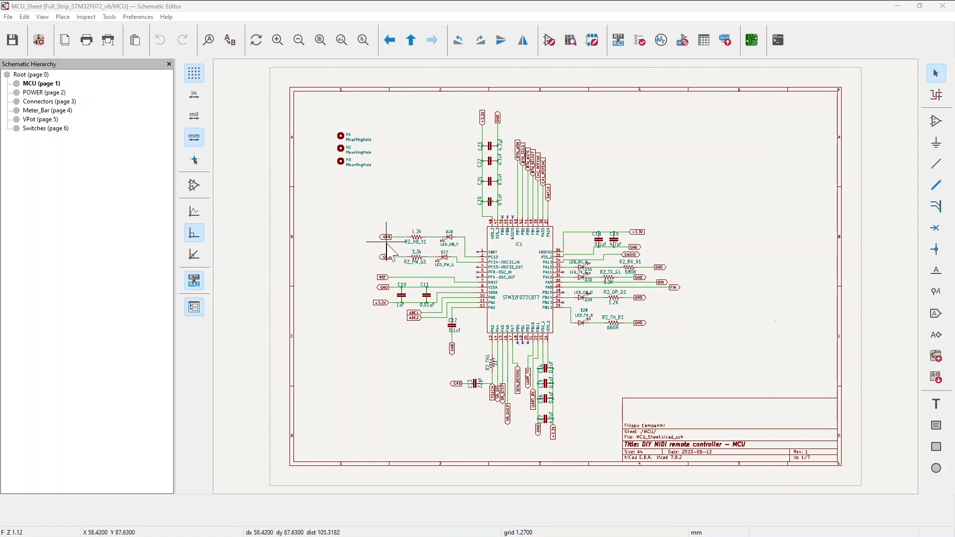
{"action": "mouse_move", "coordinate": [426, 232]}
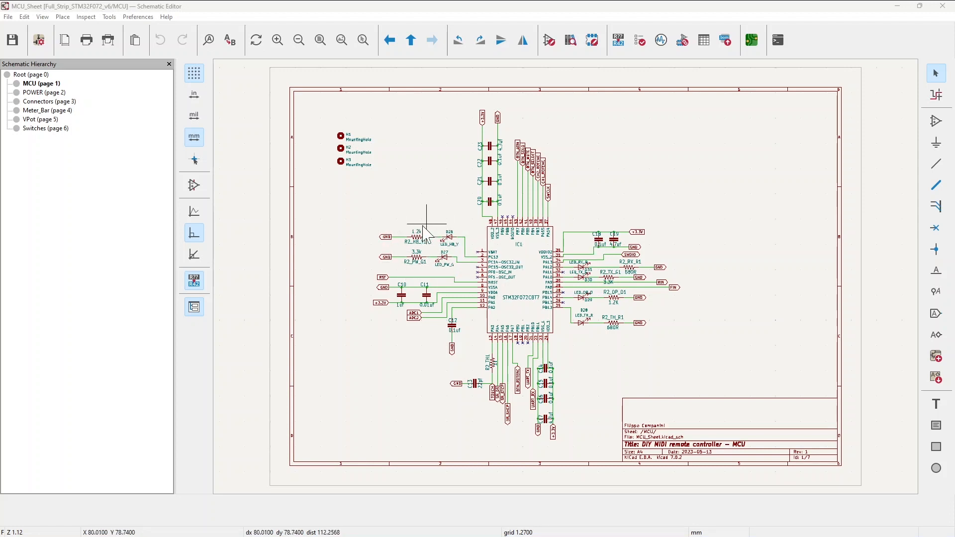
{"action": "mouse_move", "coordinate": [418, 265]}
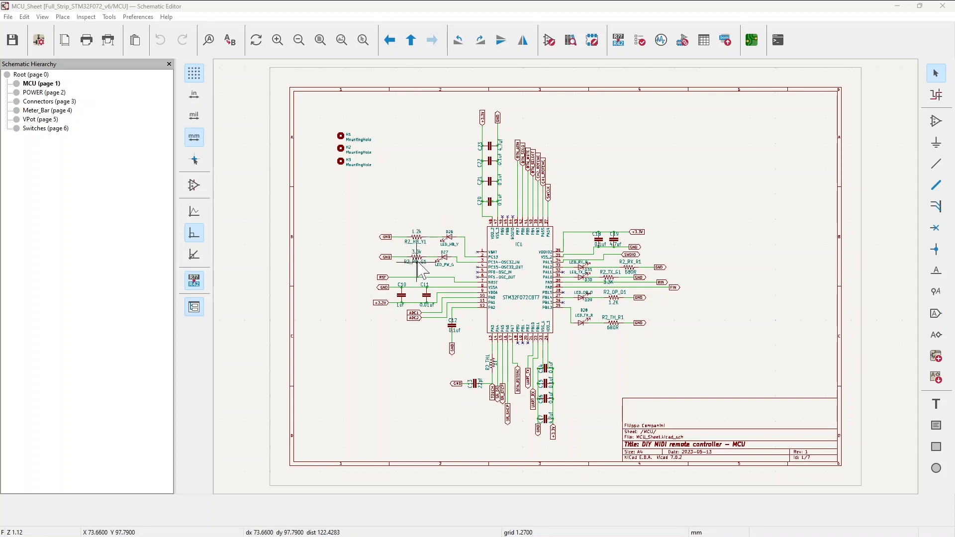
{"action": "mouse_move", "coordinate": [454, 268]}
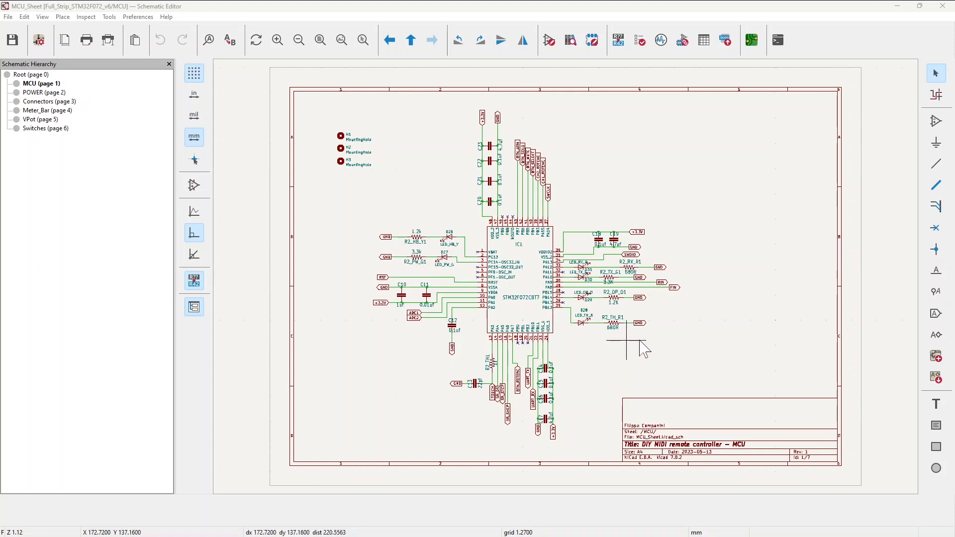
{"action": "mouse_move", "coordinate": [643, 345]}
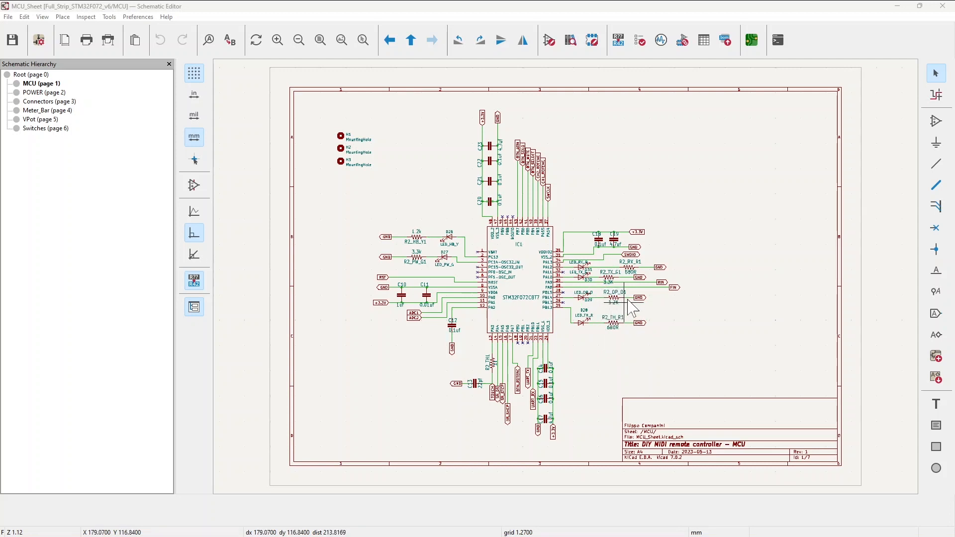
{"action": "mouse_move", "coordinate": [615, 314]}
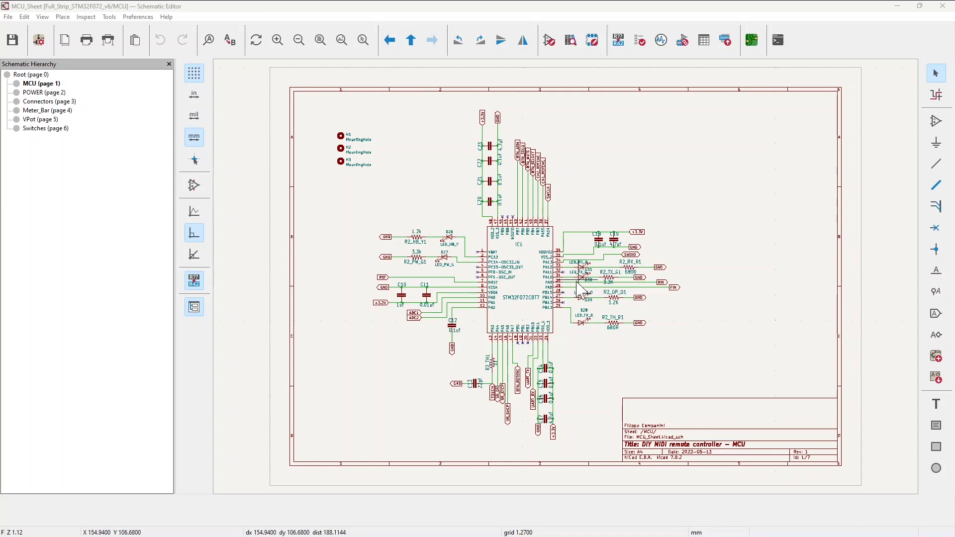
{"action": "mouse_move", "coordinate": [578, 286]}
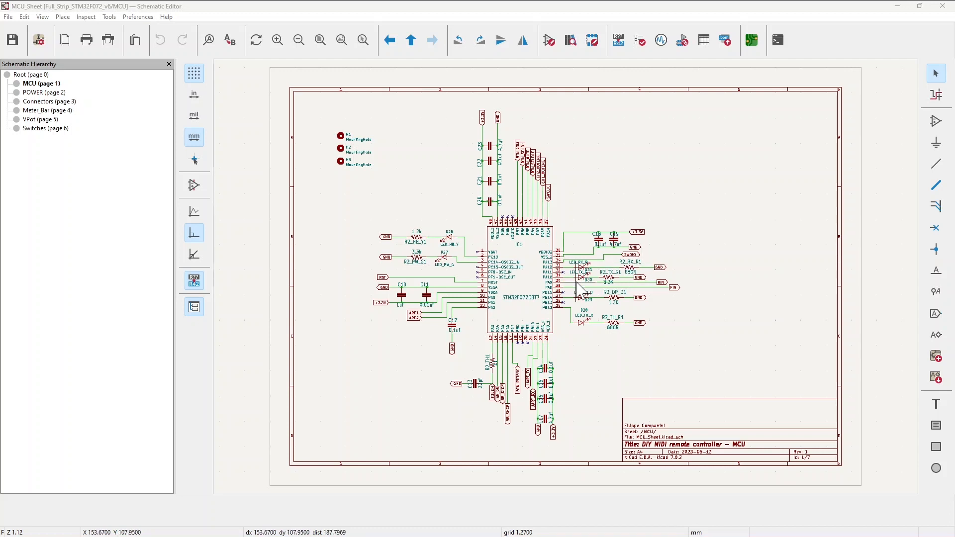
{"action": "mouse_move", "coordinate": [536, 393]}
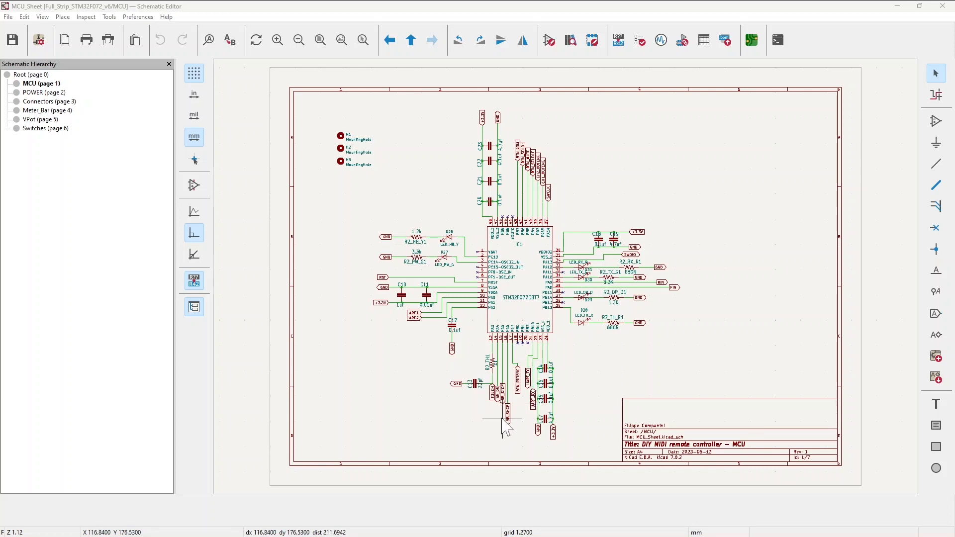
{"action": "mouse_move", "coordinate": [513, 419]}
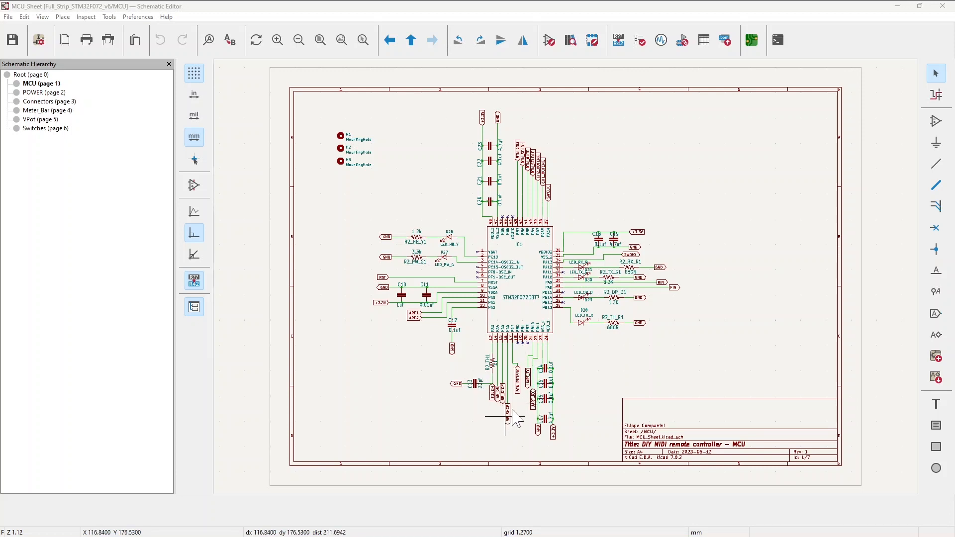
{"action": "mouse_move", "coordinate": [477, 334]}
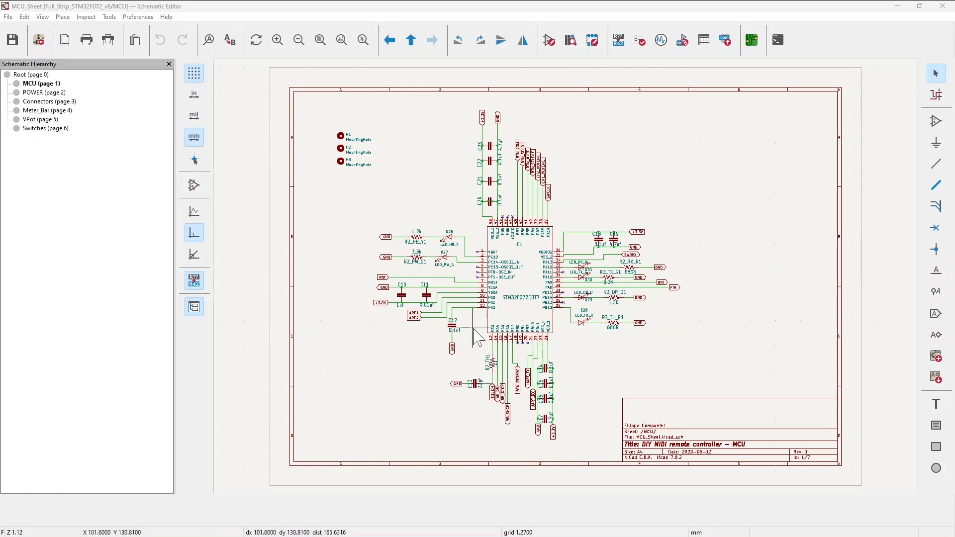
{"action": "mouse_move", "coordinate": [475, 342]}
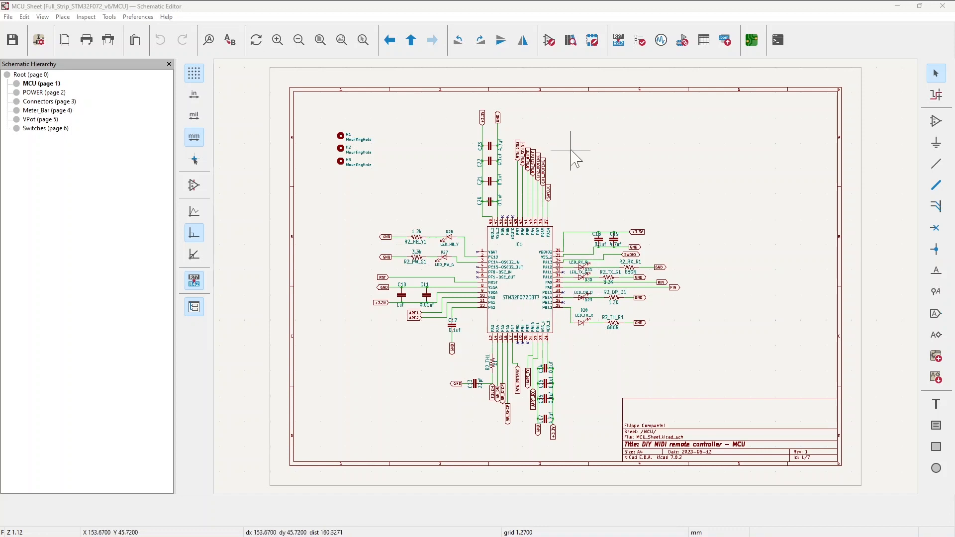
{"action": "mouse_move", "coordinate": [579, 201]}
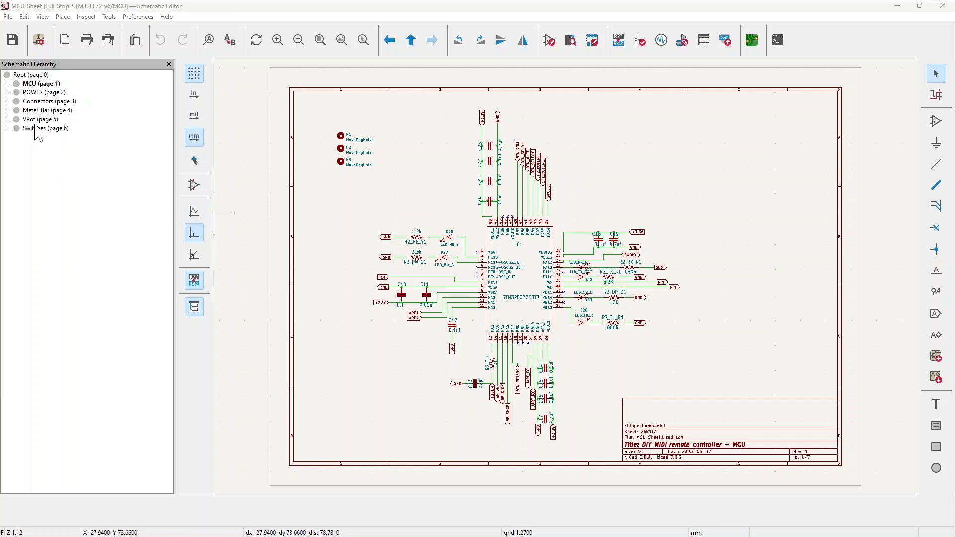
Step: View the Switches sheet (page 6), then move on to the POWER sheet
{"action": "double_click", "coordinate": [47, 127]}
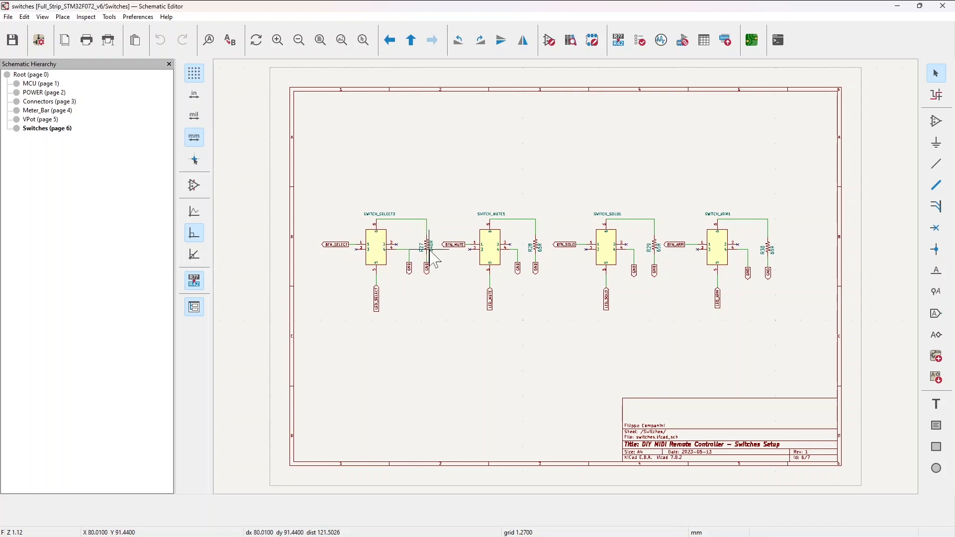
{"action": "mouse_move", "coordinate": [436, 252]}
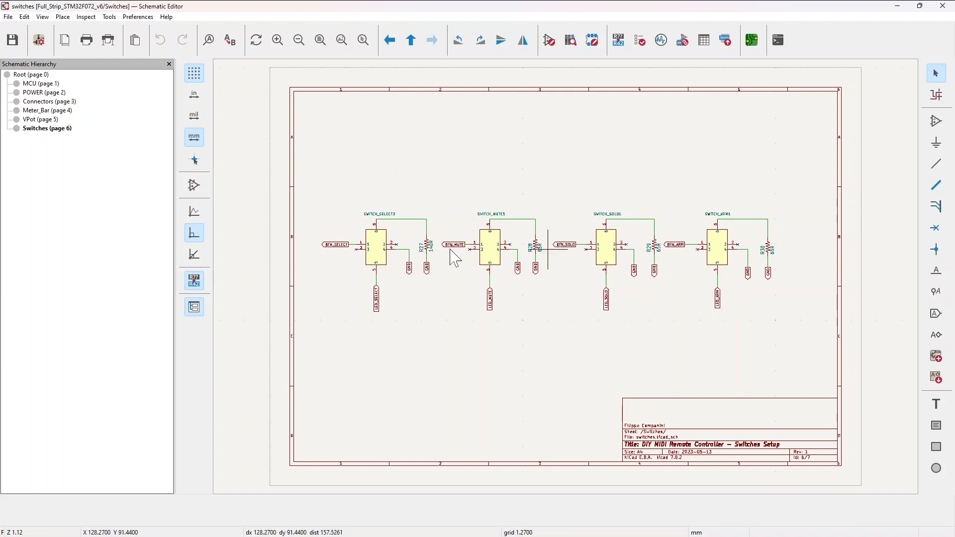
{"action": "left_click", "coordinate": [44, 92]}
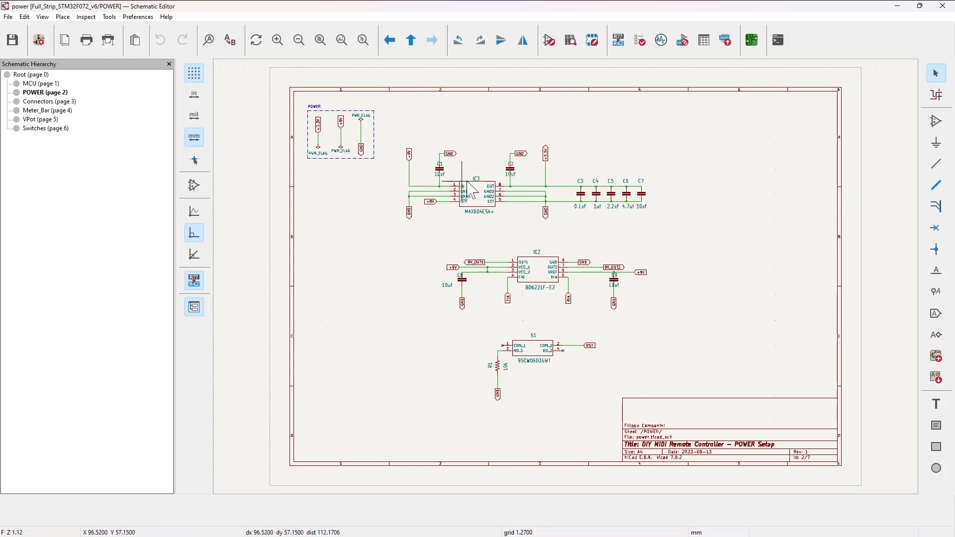
{"action": "mouse_move", "coordinate": [498, 193]}
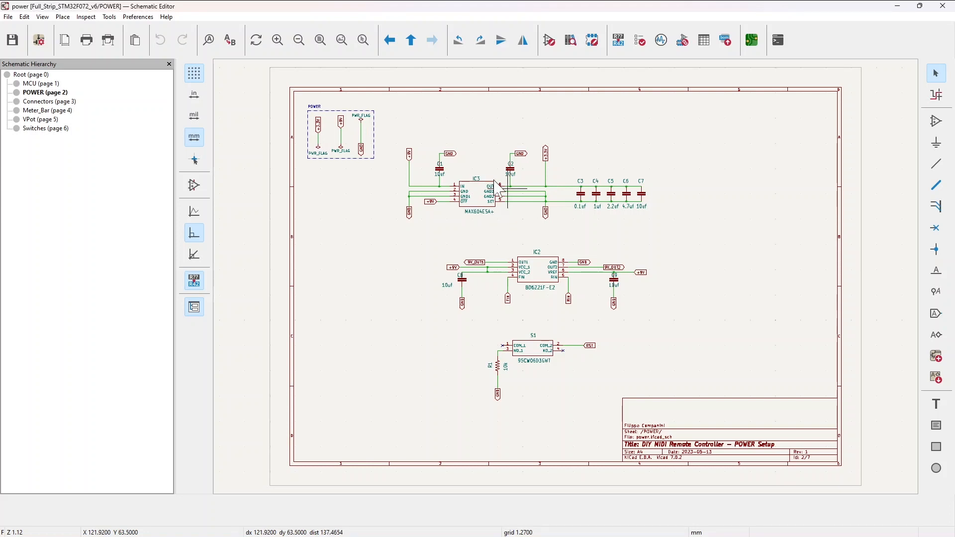
{"action": "mouse_move", "coordinate": [453, 219]}
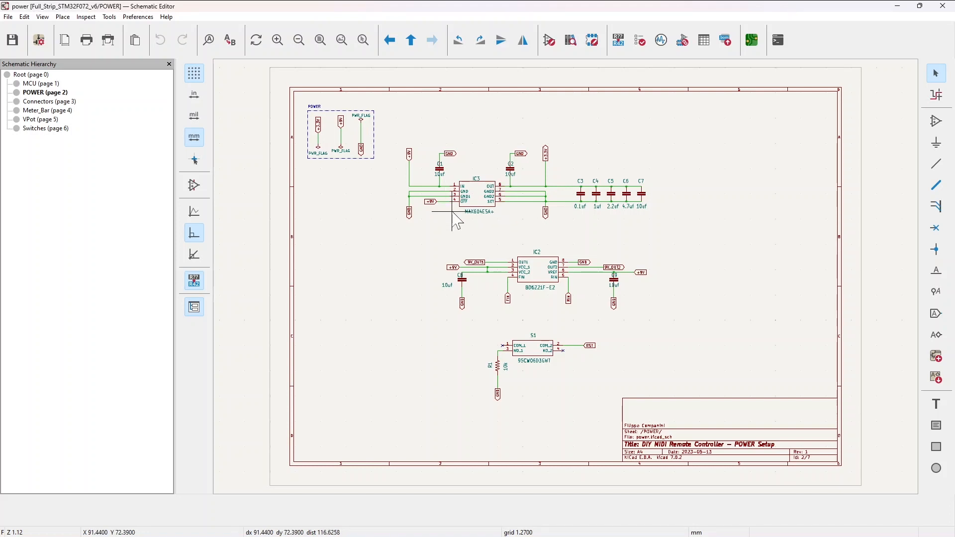
{"action": "mouse_move", "coordinate": [481, 228]}
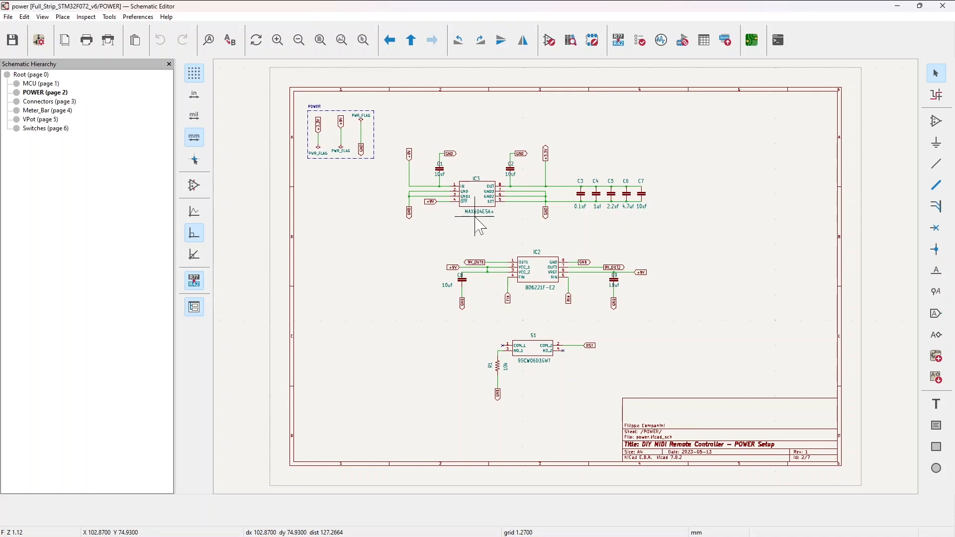
{"action": "mouse_move", "coordinate": [573, 305]}
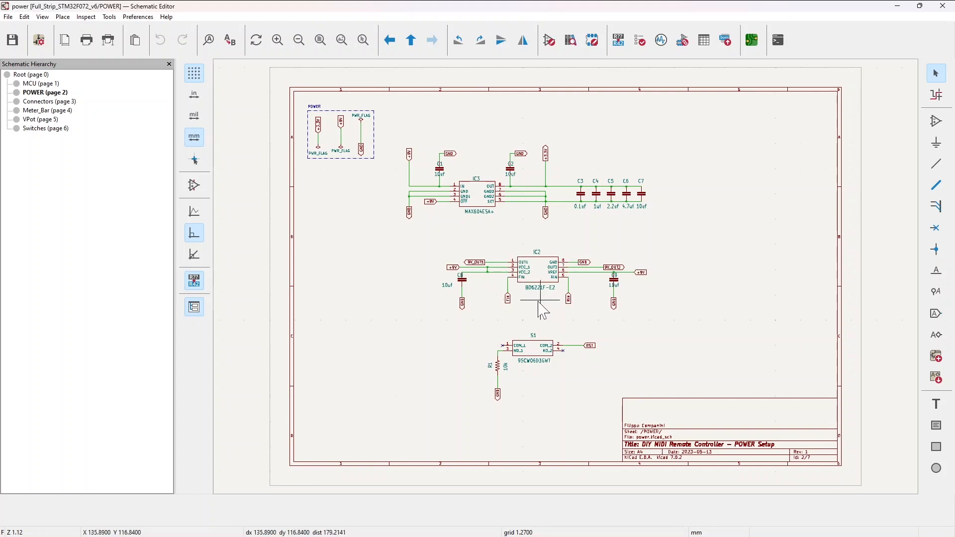
{"action": "mouse_move", "coordinate": [515, 368]}
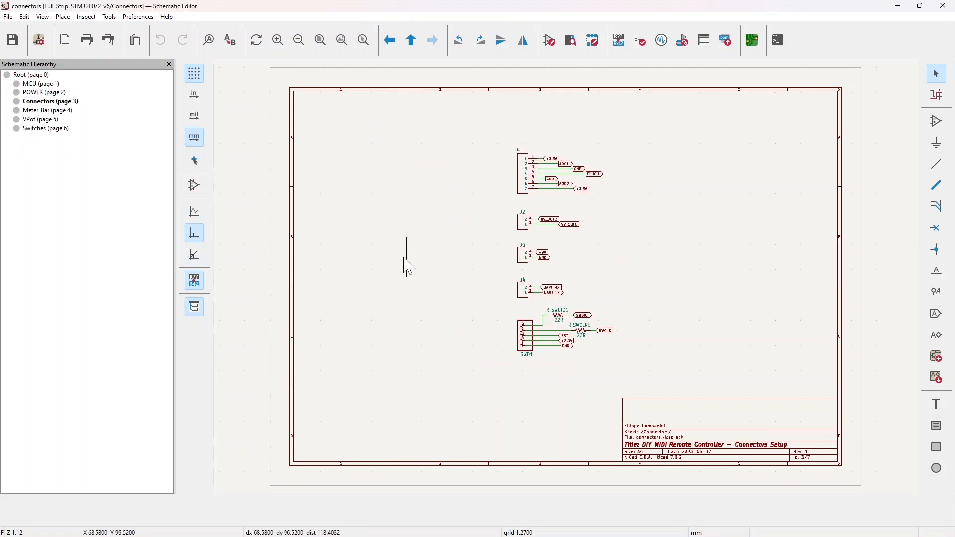
{"action": "mouse_move", "coordinate": [381, 252]}
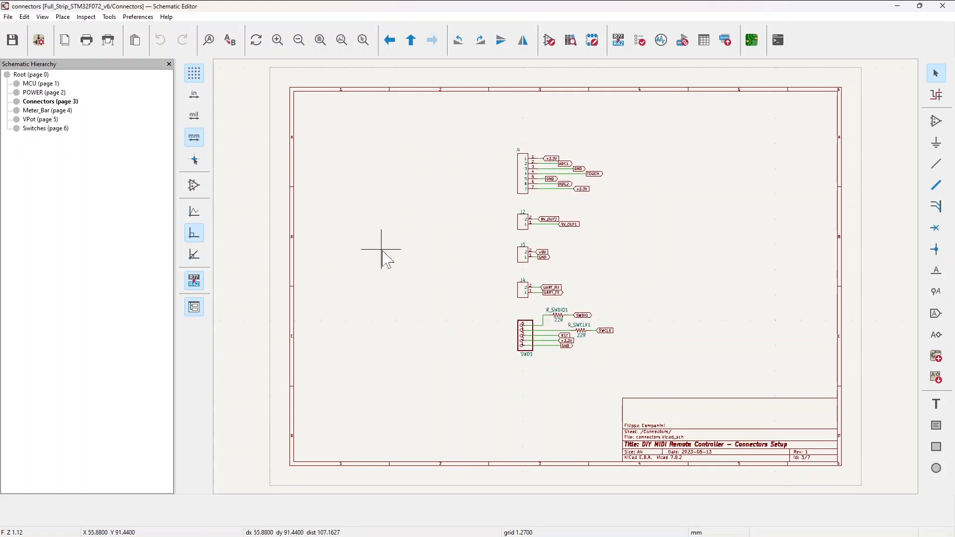
{"action": "mouse_move", "coordinate": [369, 252]}
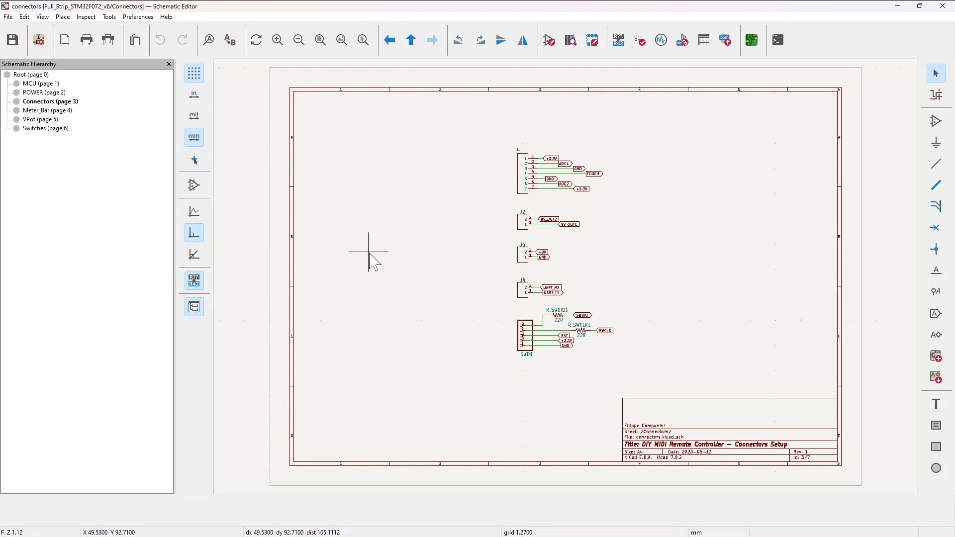
{"action": "mouse_move", "coordinate": [498, 165]}
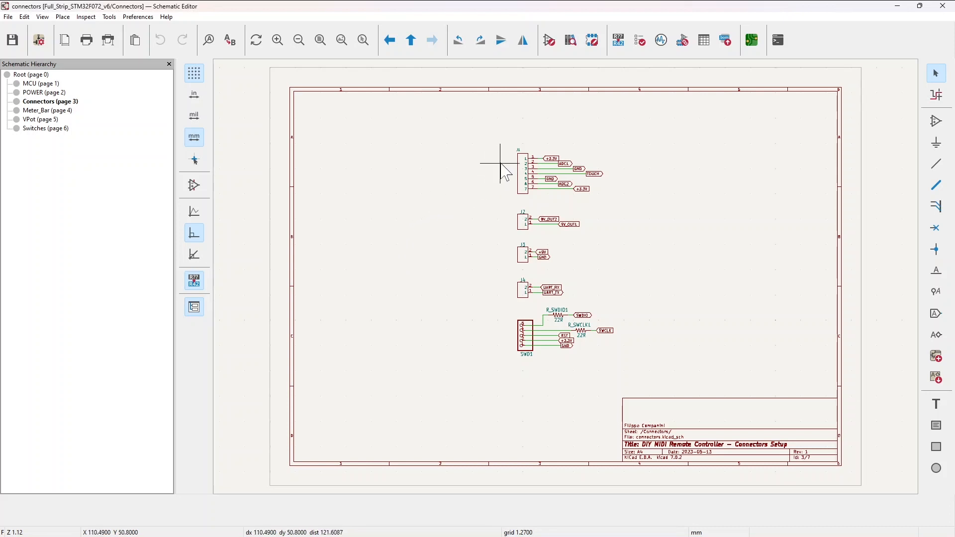
{"action": "mouse_move", "coordinate": [497, 256]}
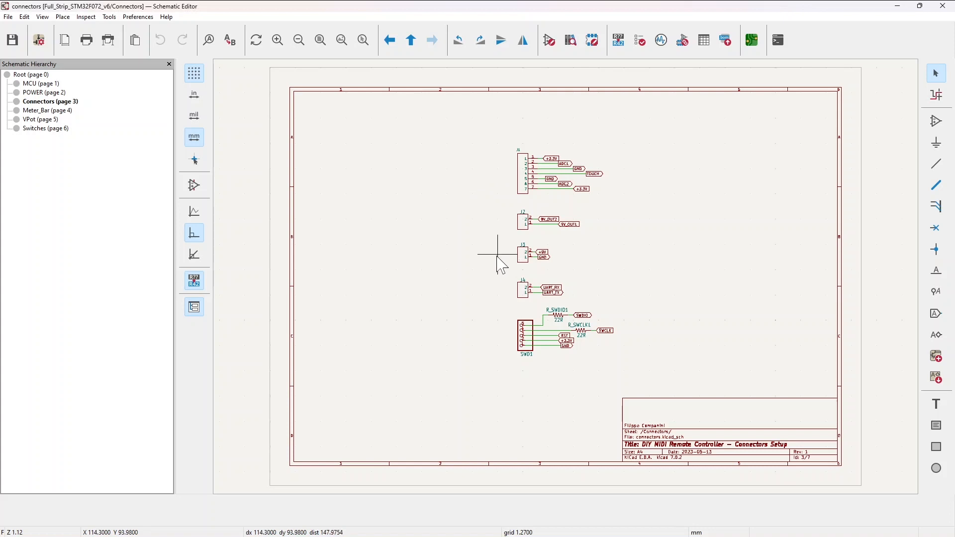
{"action": "mouse_move", "coordinate": [487, 189]}
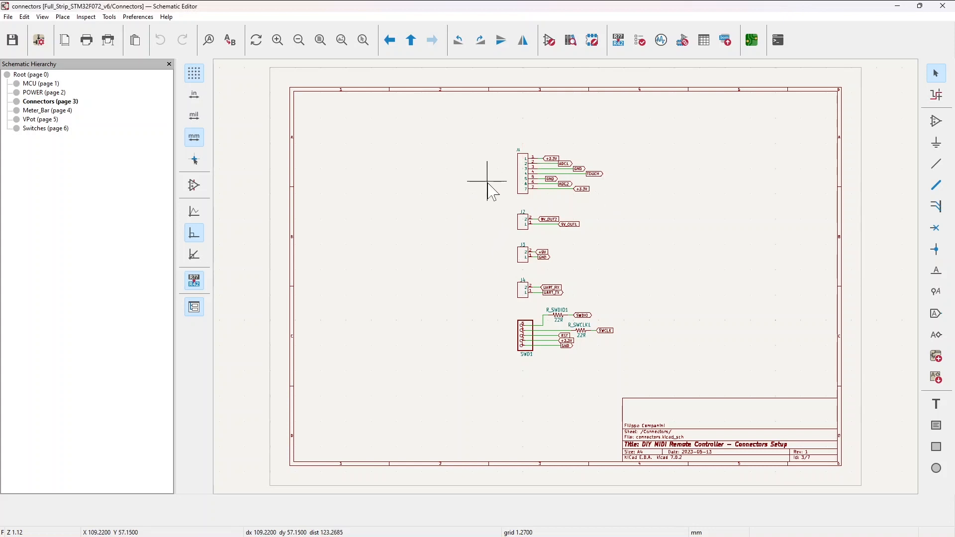
{"action": "mouse_move", "coordinate": [511, 237]}
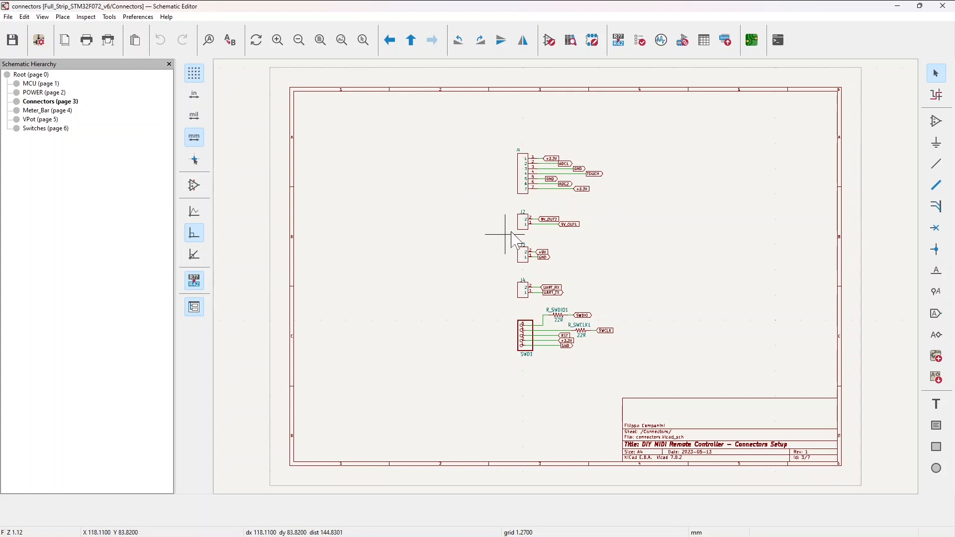
{"action": "mouse_move", "coordinate": [521, 222]}
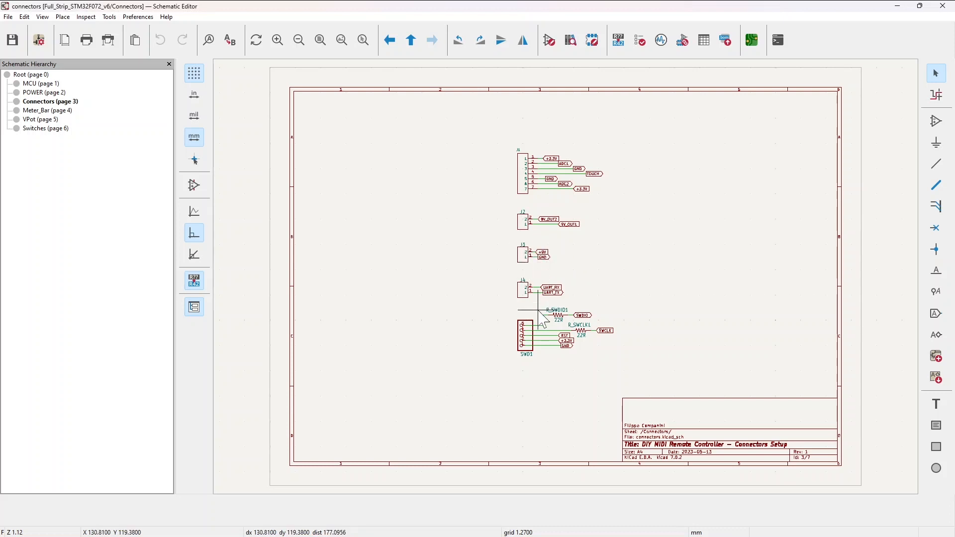
{"action": "mouse_move", "coordinate": [541, 310]}
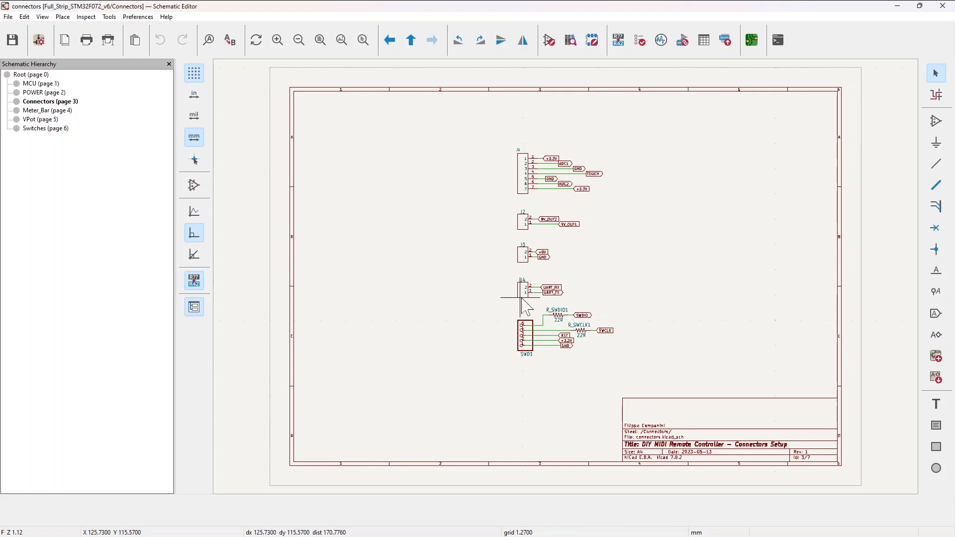
{"action": "mouse_move", "coordinate": [525, 323]}
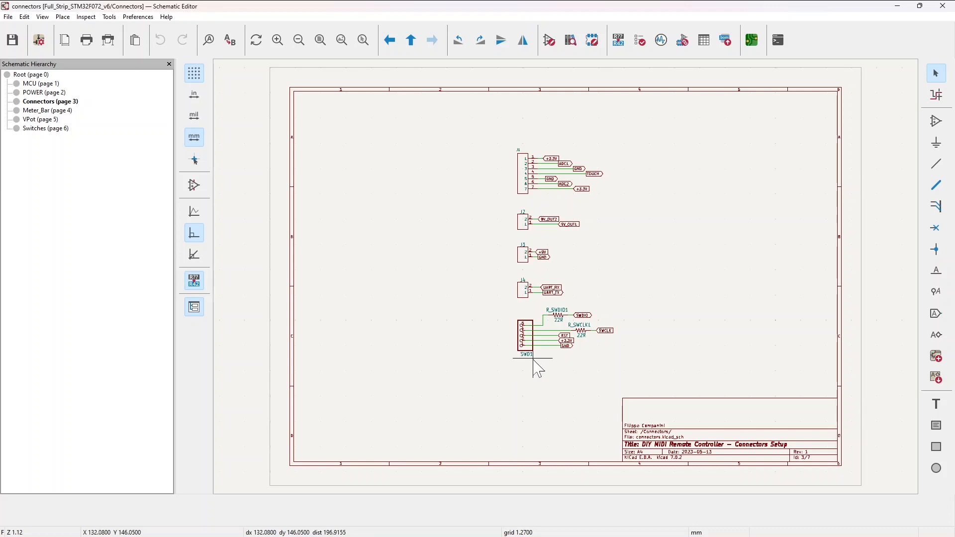
{"action": "mouse_move", "coordinate": [539, 370]}
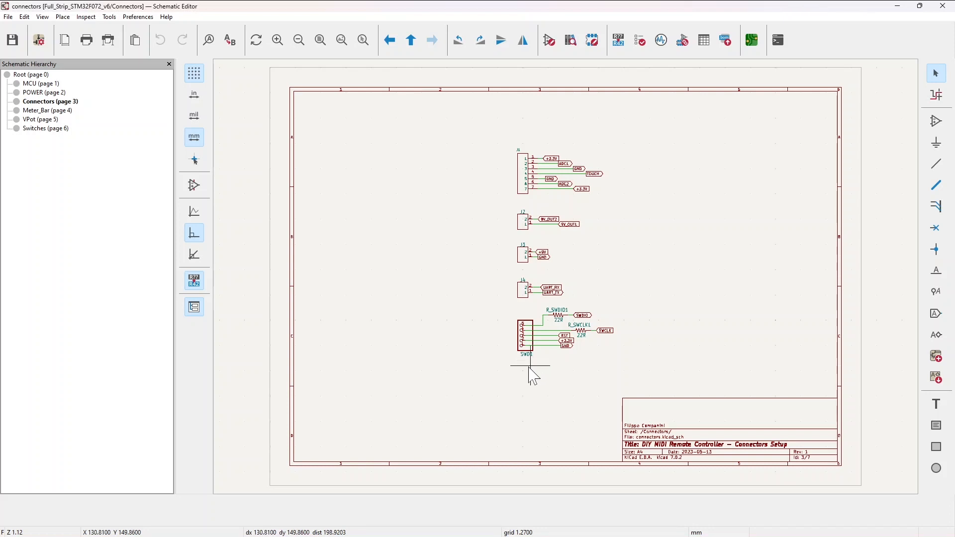
{"action": "mouse_move", "coordinate": [161, 174]}
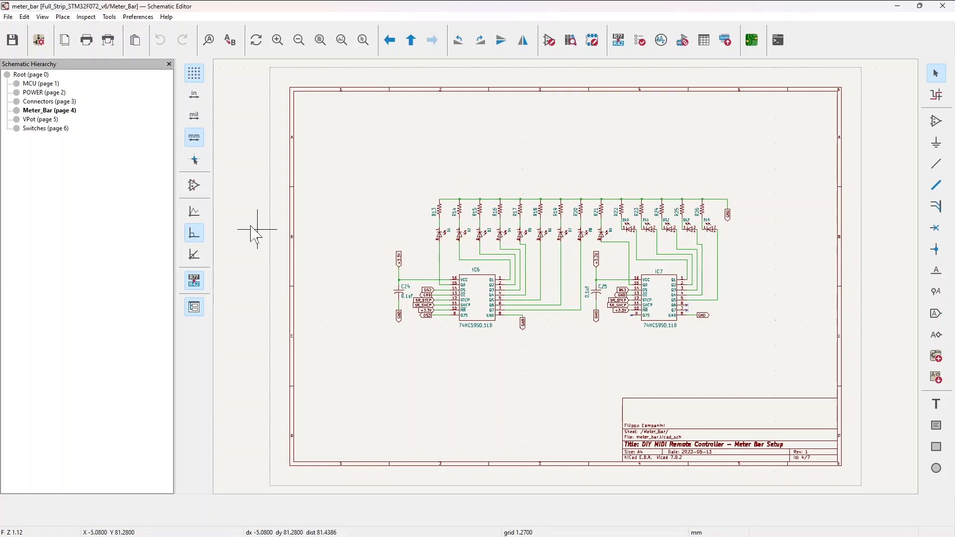
Step: Display the VPot sheet with its two 74HC595 shift registers
{"action": "left_click", "coordinate": [41, 119]}
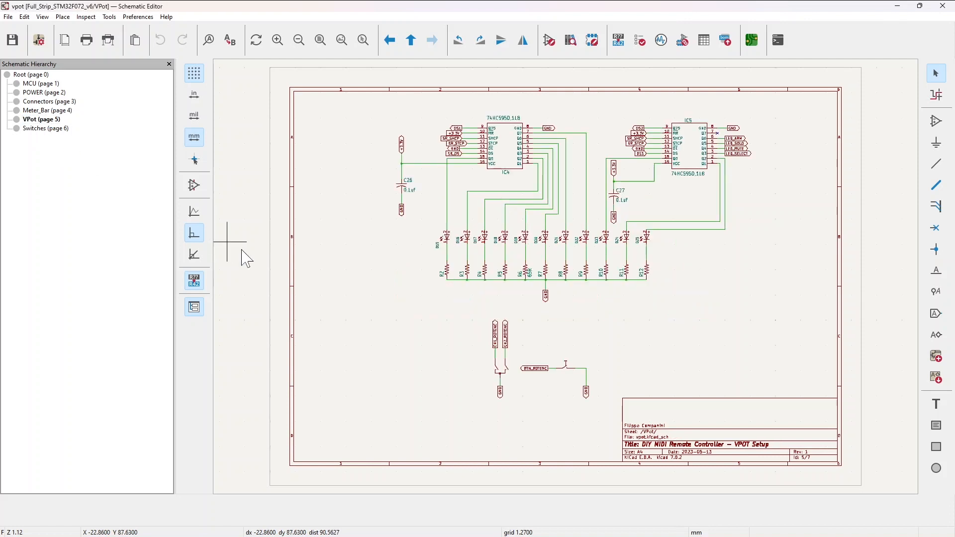
{"action": "mouse_move", "coordinate": [387, 289]}
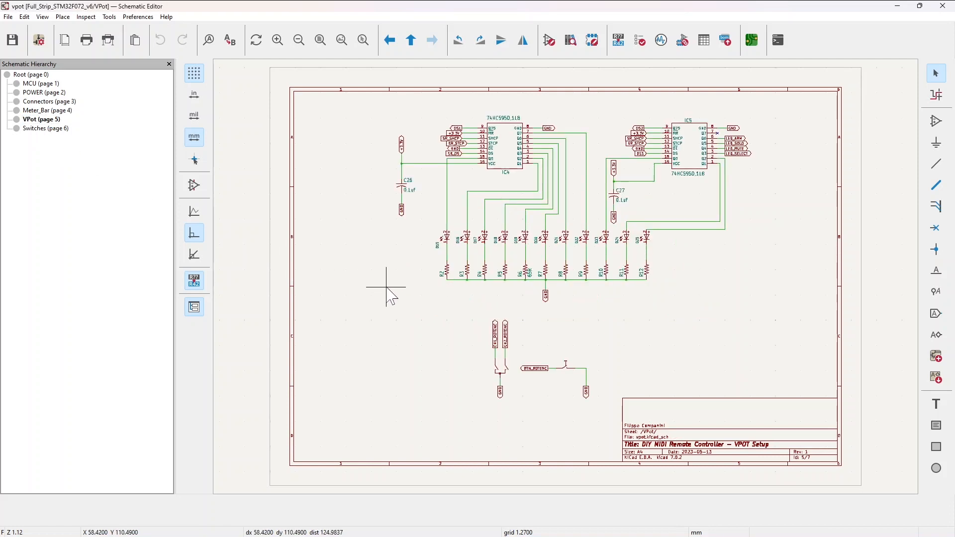
{"action": "mouse_move", "coordinate": [521, 383]}
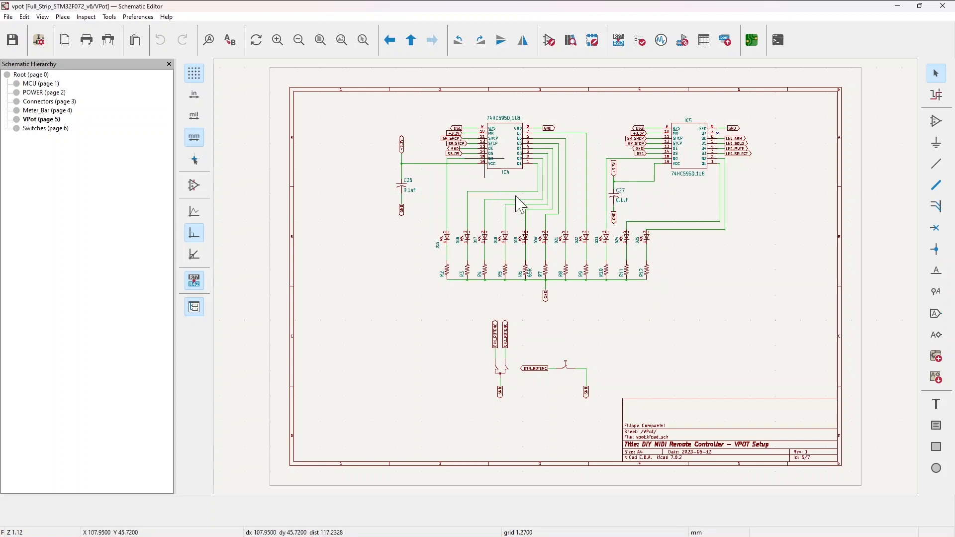
{"action": "mouse_move", "coordinate": [664, 170]}
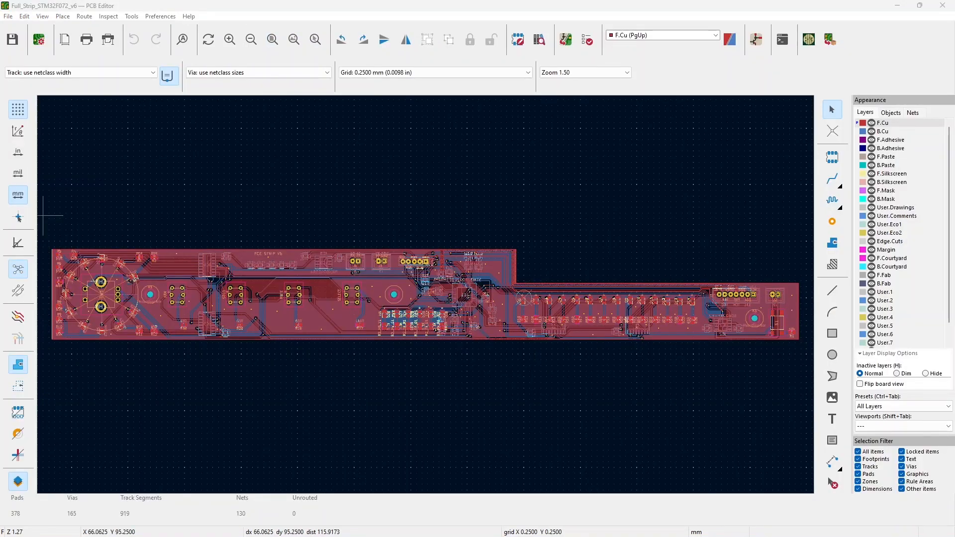
{"action": "mouse_move", "coordinate": [82, 366]}
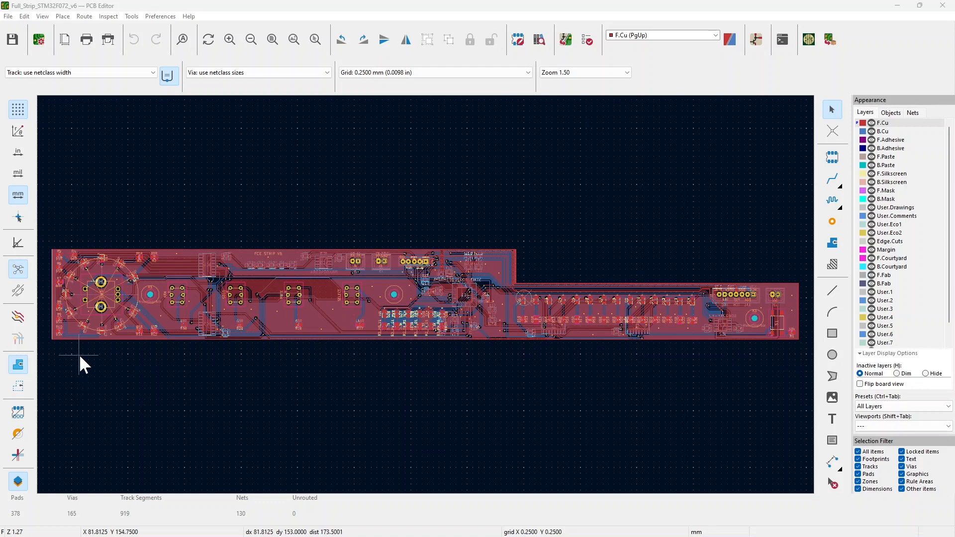
{"action": "mouse_move", "coordinate": [91, 366]}
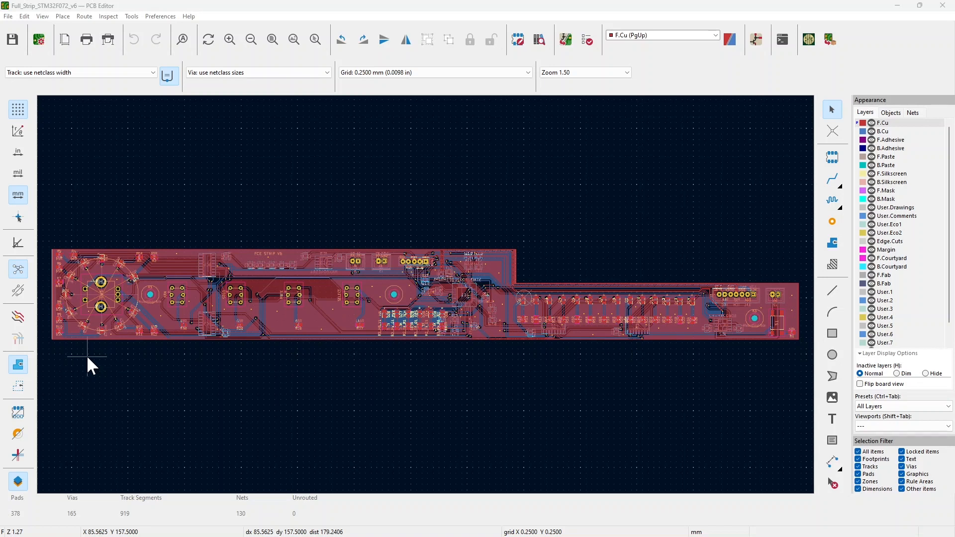
{"action": "mouse_move", "coordinate": [497, 305]}
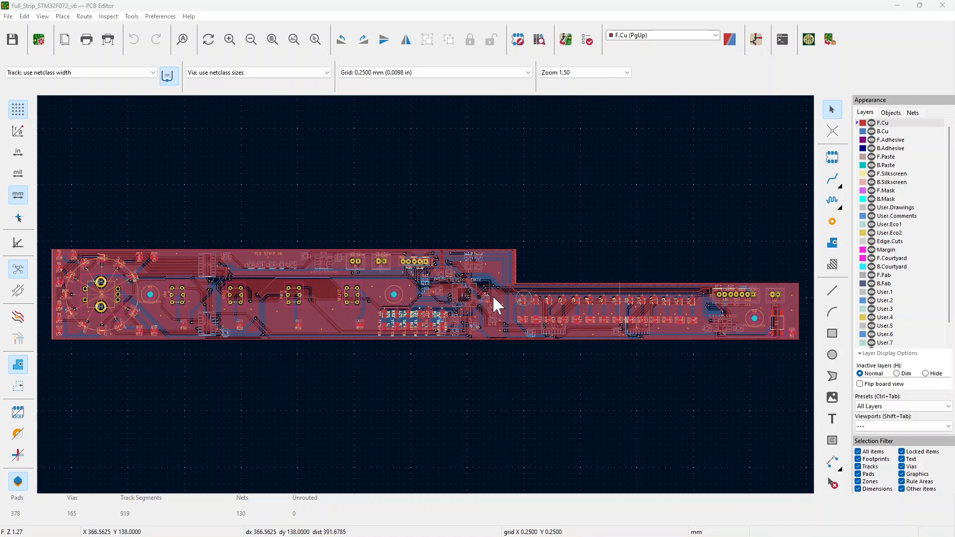
{"action": "mouse_move", "coordinate": [61, 250]}
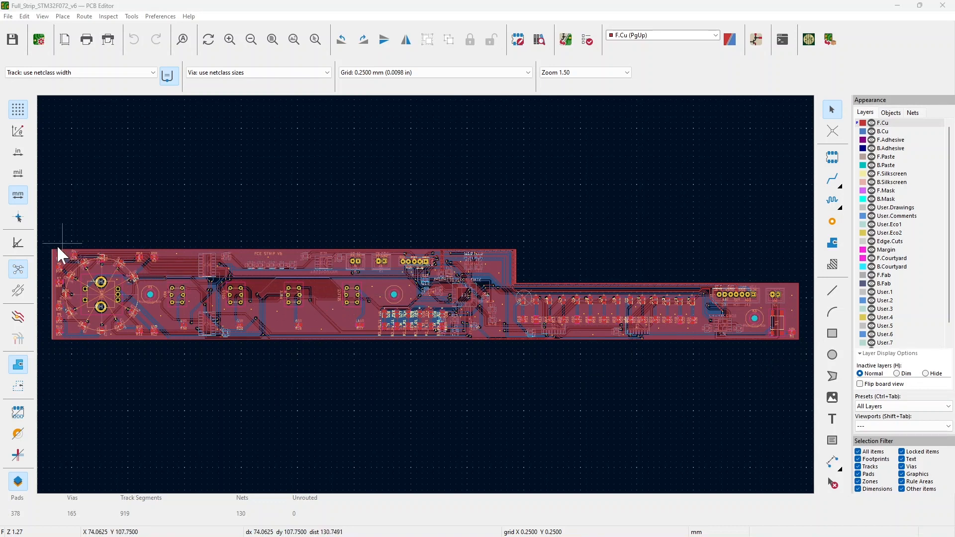
{"action": "mouse_move", "coordinate": [524, 351]}
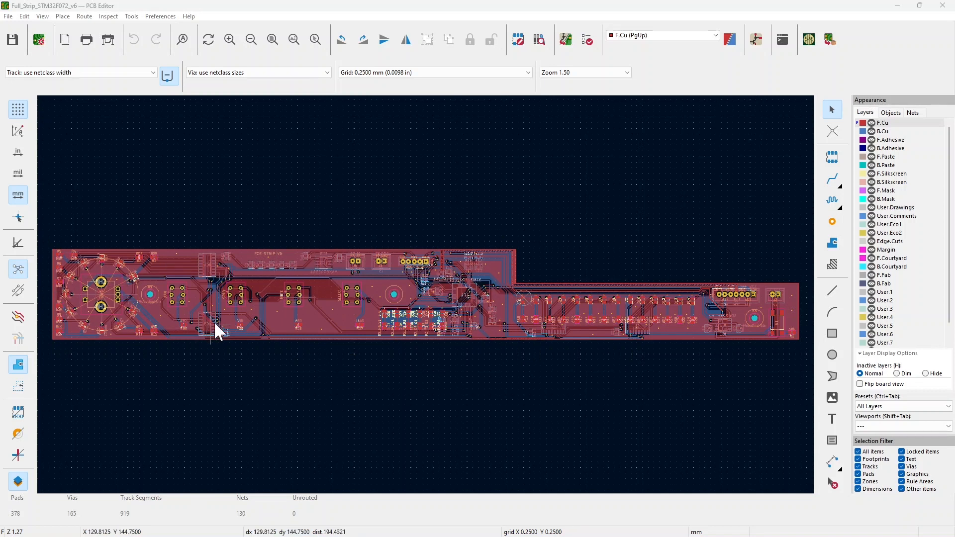
{"action": "mouse_move", "coordinate": [469, 303]}
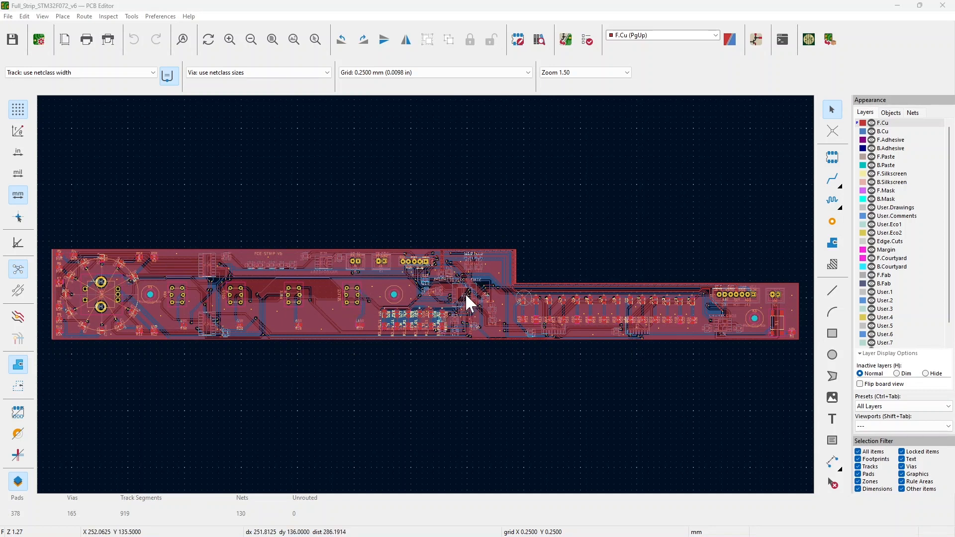
{"action": "mouse_move", "coordinate": [323, 311]}
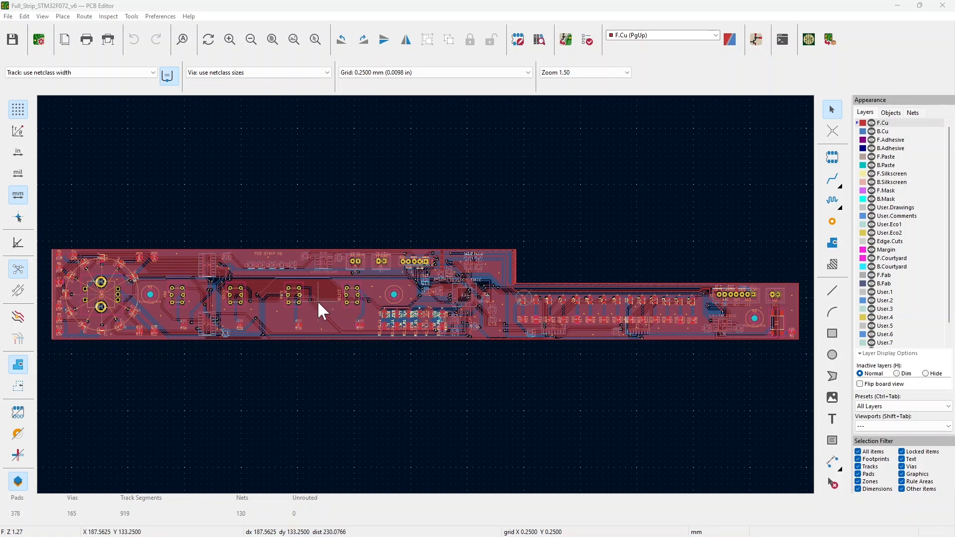
{"action": "mouse_move", "coordinate": [521, 294]}
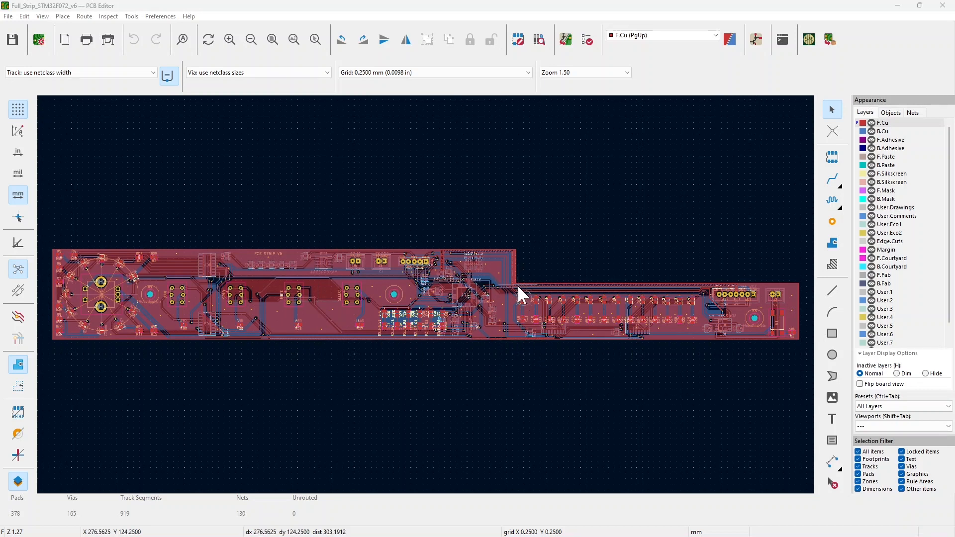
{"action": "mouse_move", "coordinate": [626, 355]}
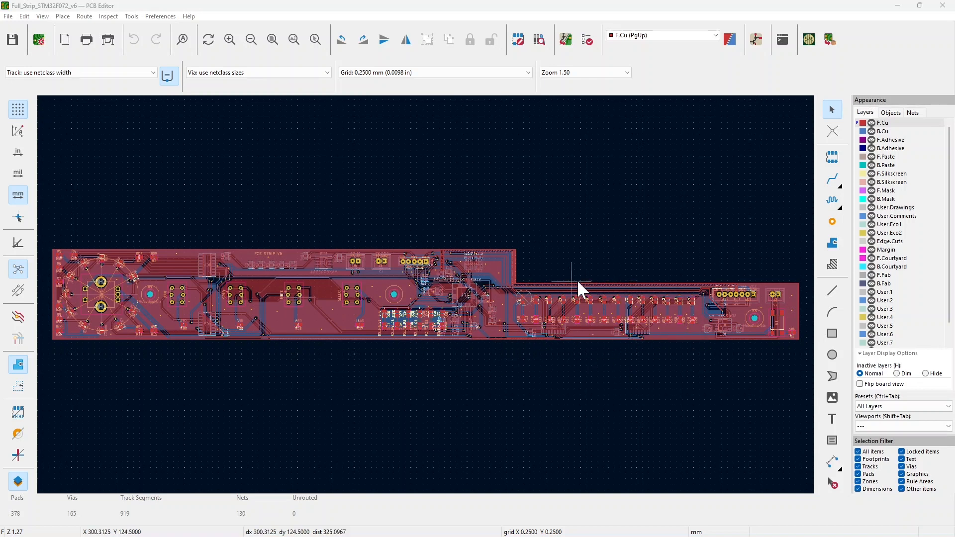
{"action": "mouse_move", "coordinate": [664, 252]}
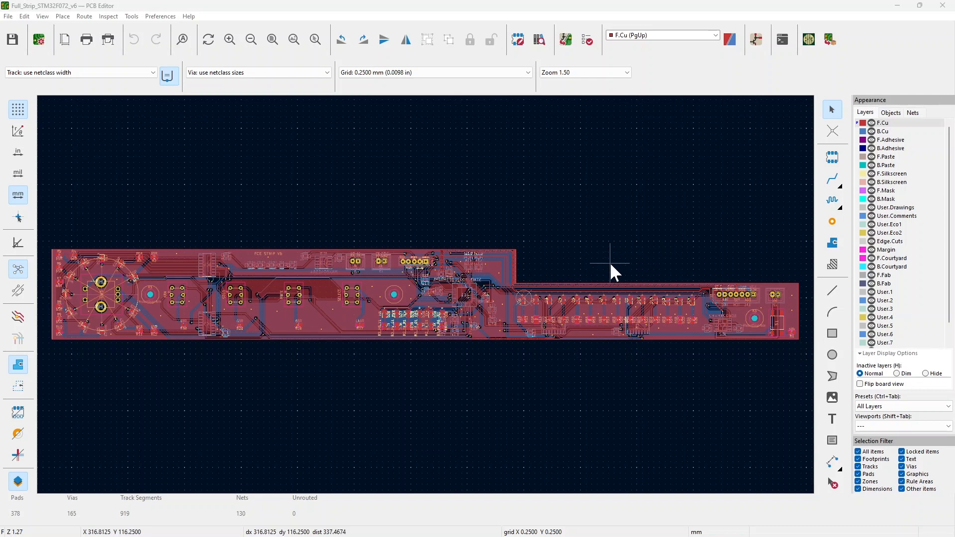
{"action": "mouse_move", "coordinate": [624, 270]}
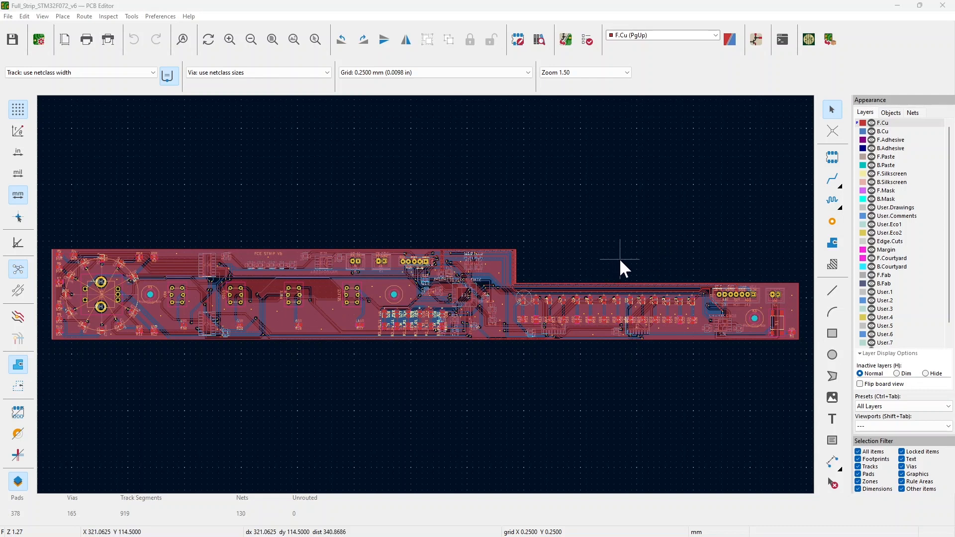
{"action": "mouse_move", "coordinate": [664, 274]}
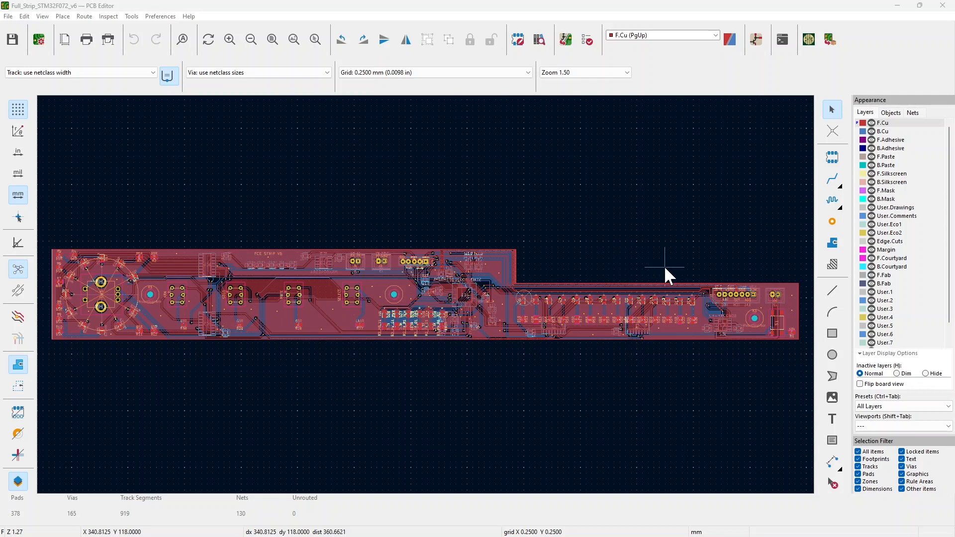
{"action": "mouse_move", "coordinate": [662, 271]}
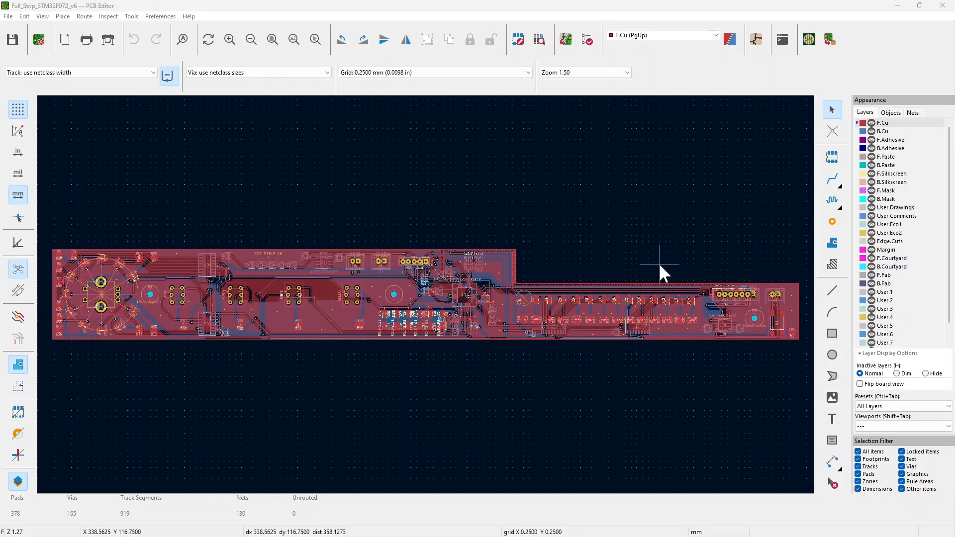
{"action": "mouse_move", "coordinate": [427, 372]}
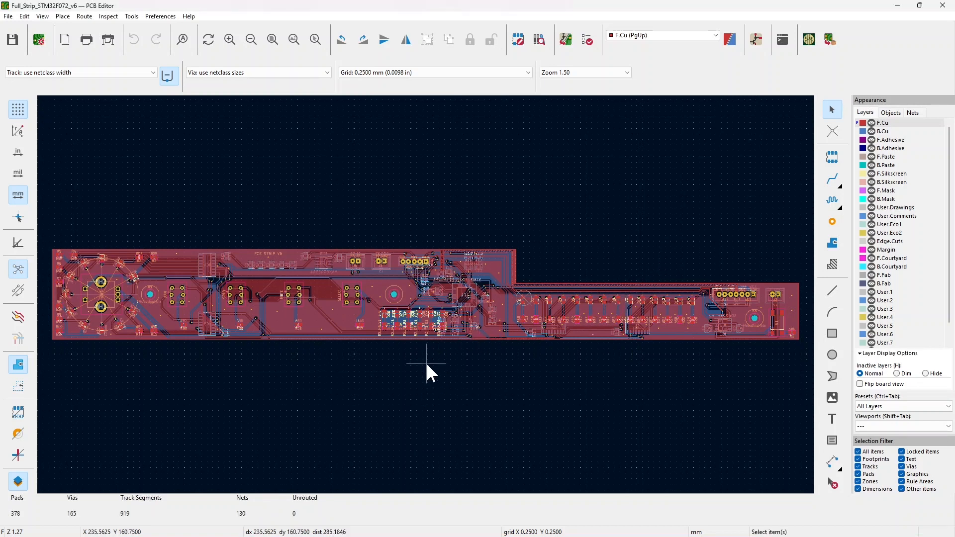
{"action": "mouse_move", "coordinate": [427, 384]}
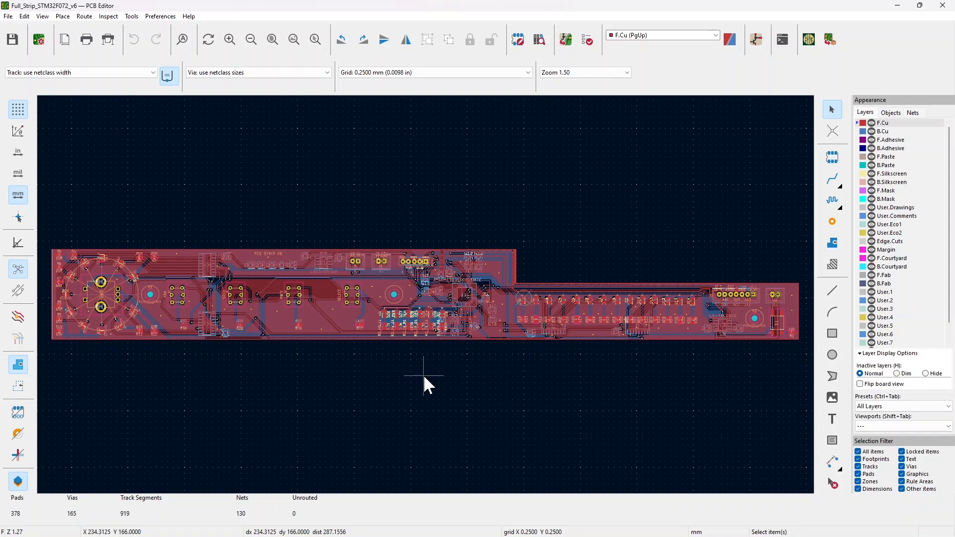
{"action": "mouse_move", "coordinate": [393, 262]}
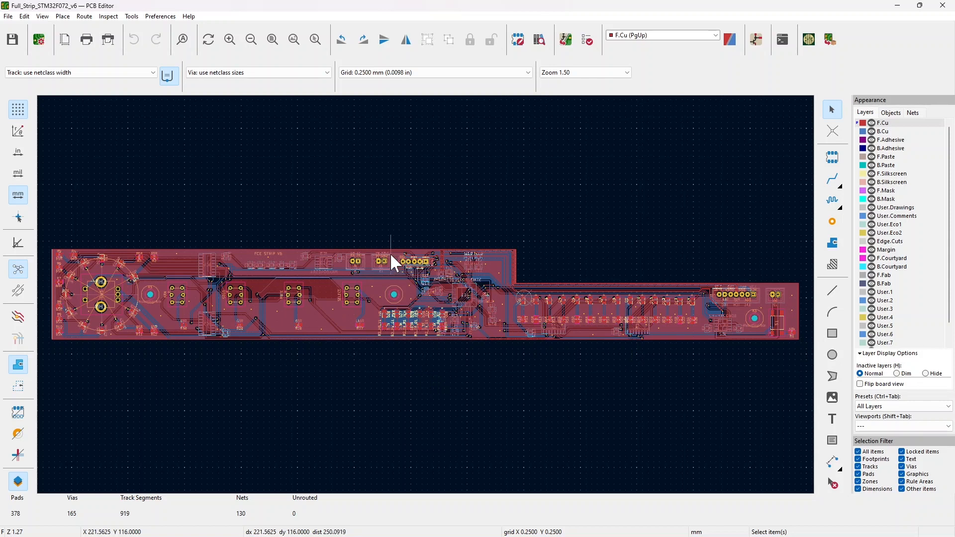
{"action": "mouse_move", "coordinate": [317, 402]}
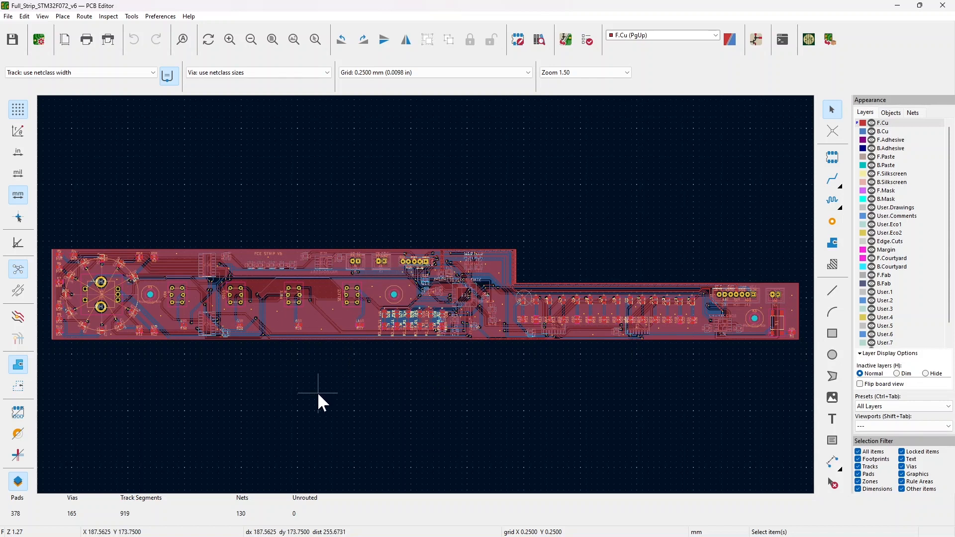
{"action": "mouse_move", "coordinate": [388, 411]}
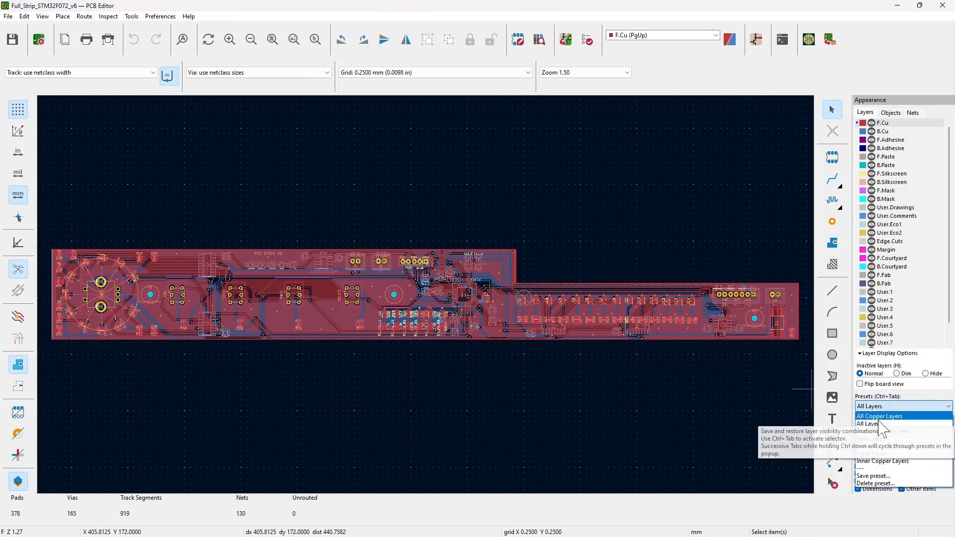
Step: Apply the Front Layers preset to show only the red front copper
{"action": "left_click", "coordinate": [872, 453]}
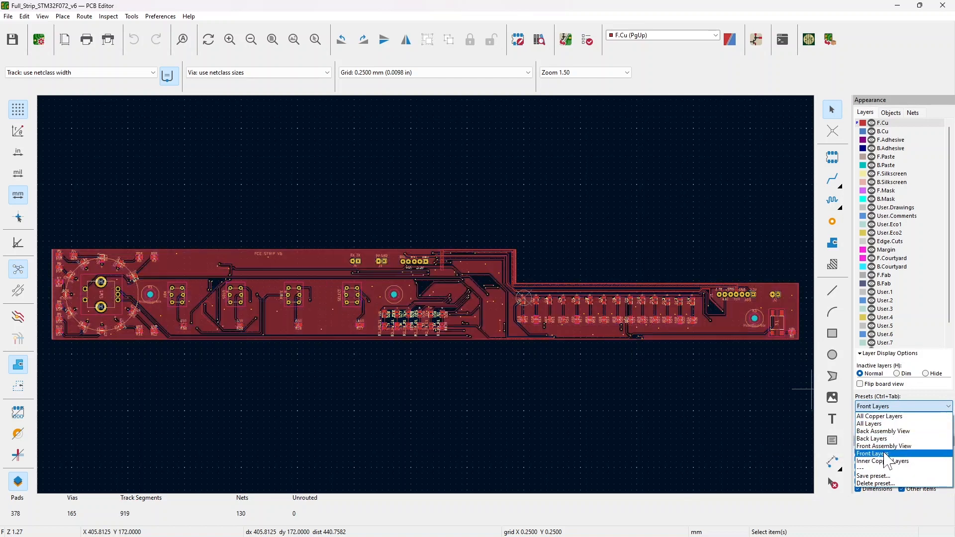
{"action": "left_click", "coordinate": [871, 453]}
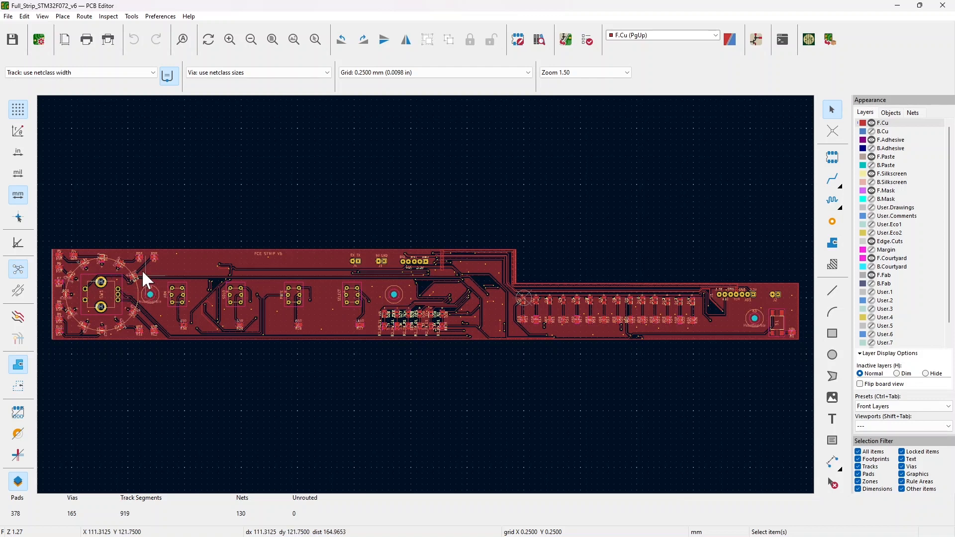
{"action": "mouse_move", "coordinate": [152, 322]}
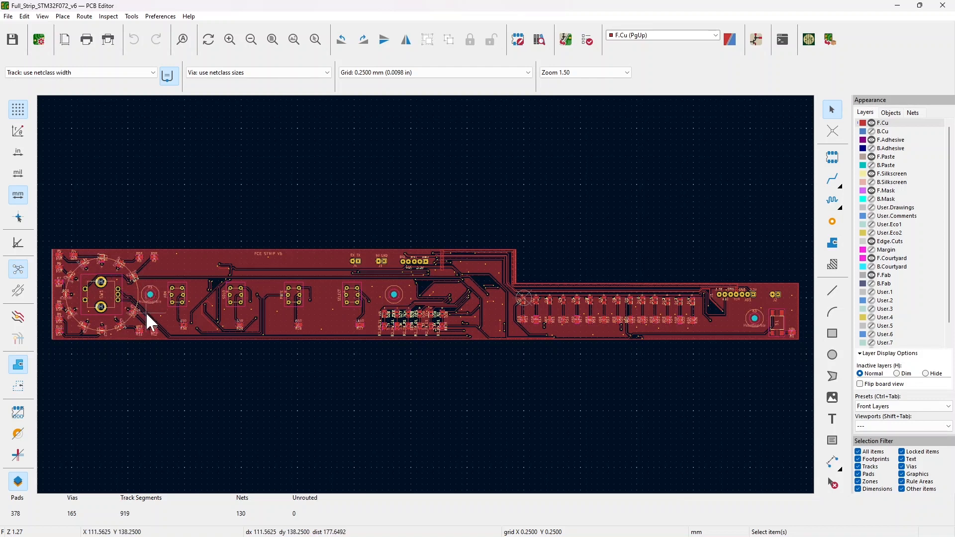
{"action": "mouse_move", "coordinate": [310, 320]}
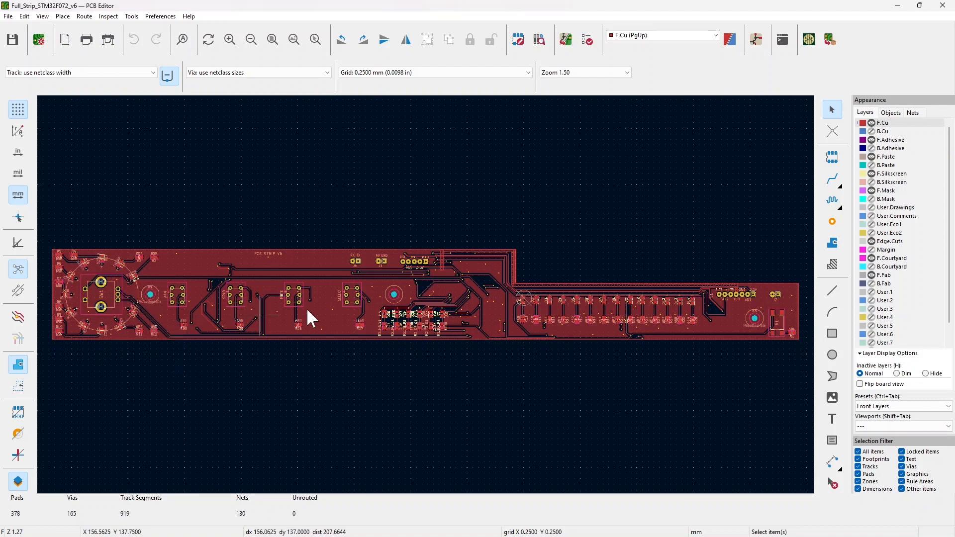
{"action": "mouse_move", "coordinate": [441, 320]}
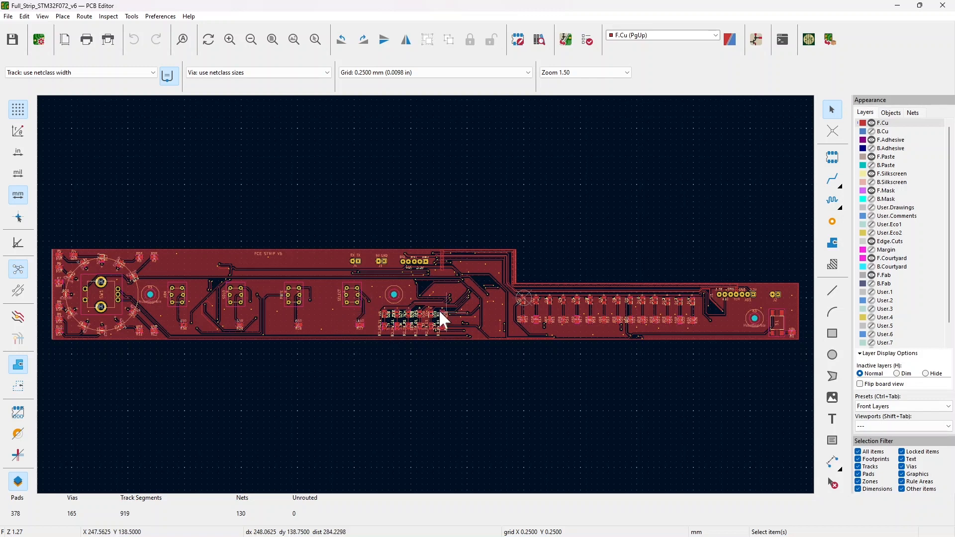
{"action": "mouse_move", "coordinate": [458, 349]}
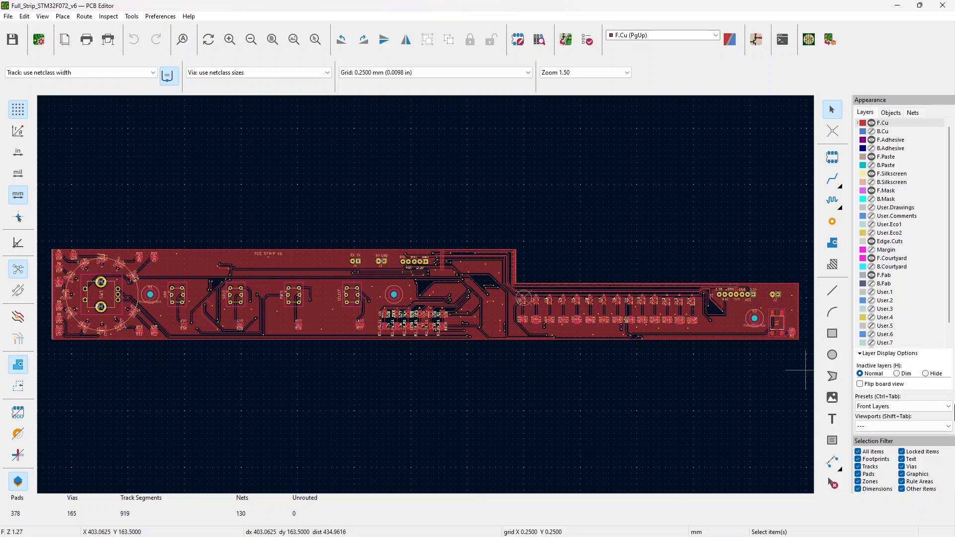
Step: Flip the board view and apply the Back Layers preset
{"action": "left_click", "coordinate": [860, 383]}
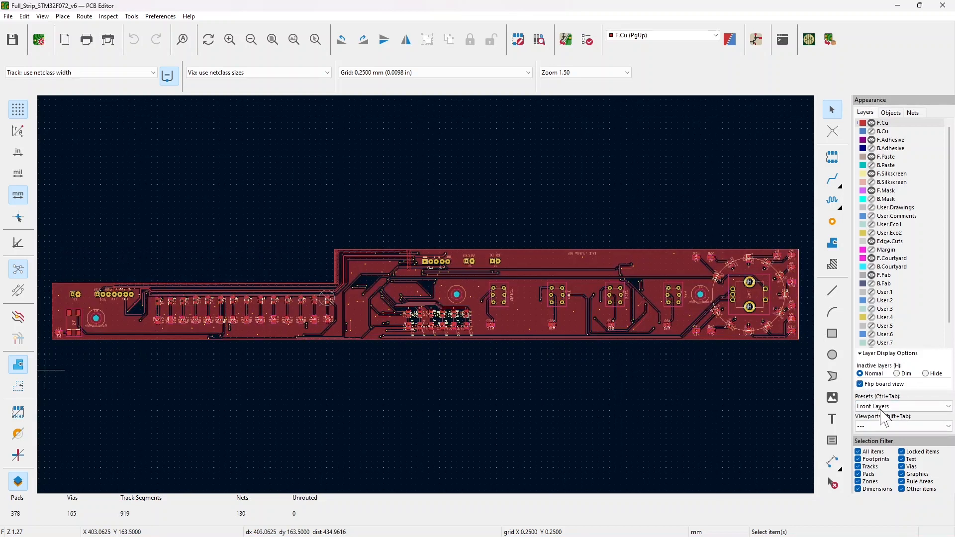
{"action": "left_click", "coordinate": [902, 406]}
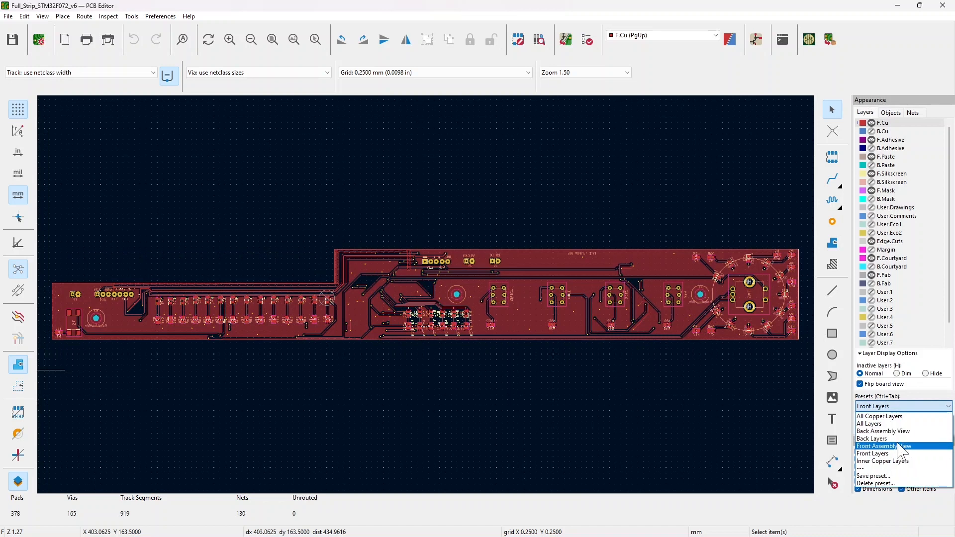
{"action": "left_click", "coordinate": [872, 439]}
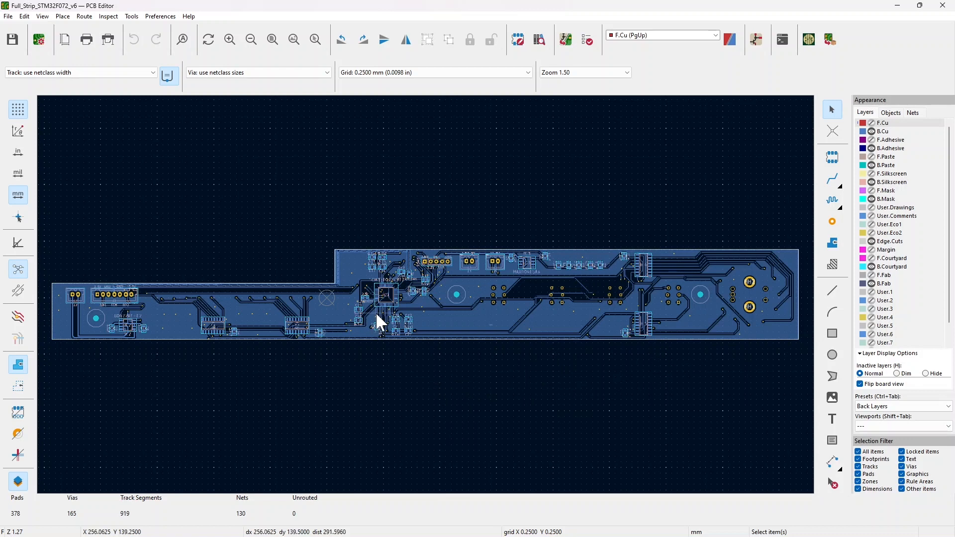
{"action": "mouse_move", "coordinate": [390, 299]}
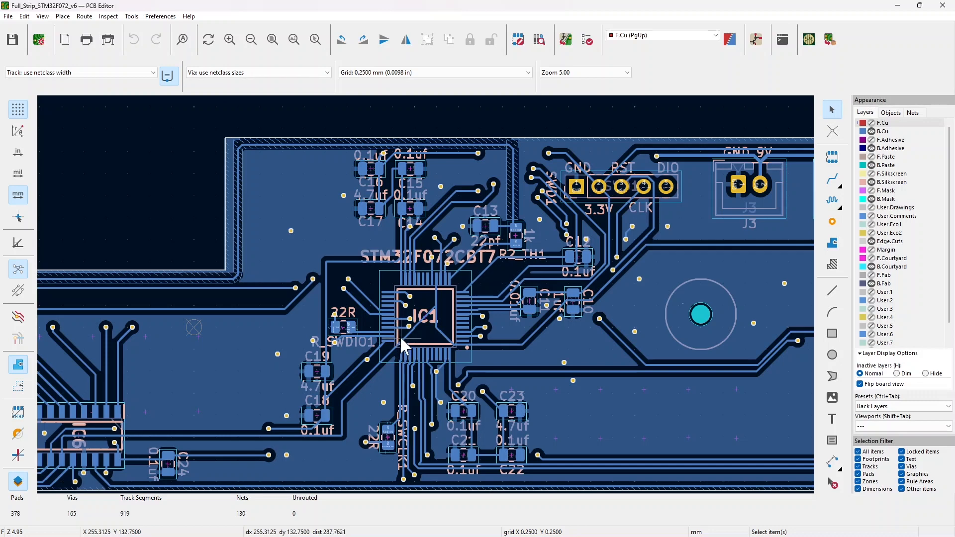
Step: Zoom around the board's back layers to inspect the STM32F072 area
{"action": "scroll", "scroll_direction": "down", "scroll_amount": 3}
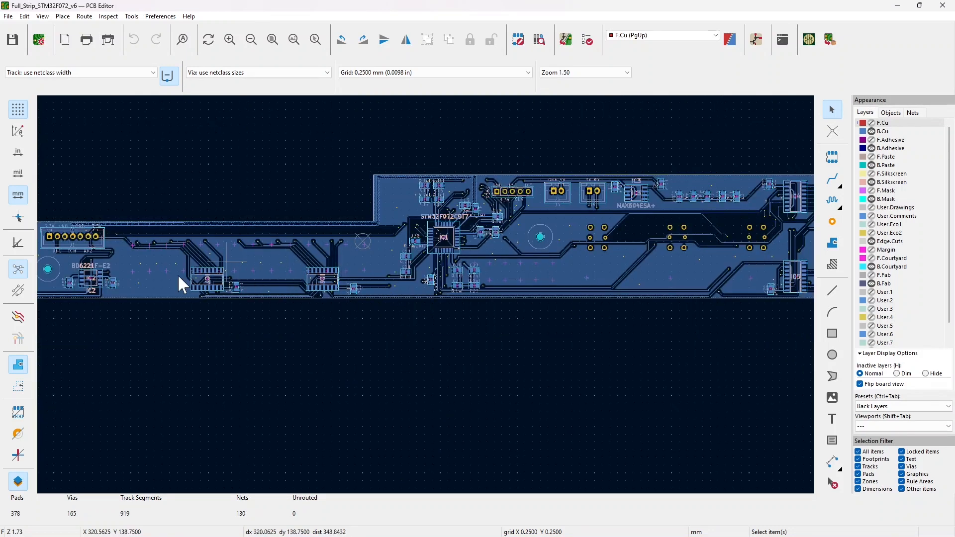
{"action": "mouse_move", "coordinate": [315, 299]}
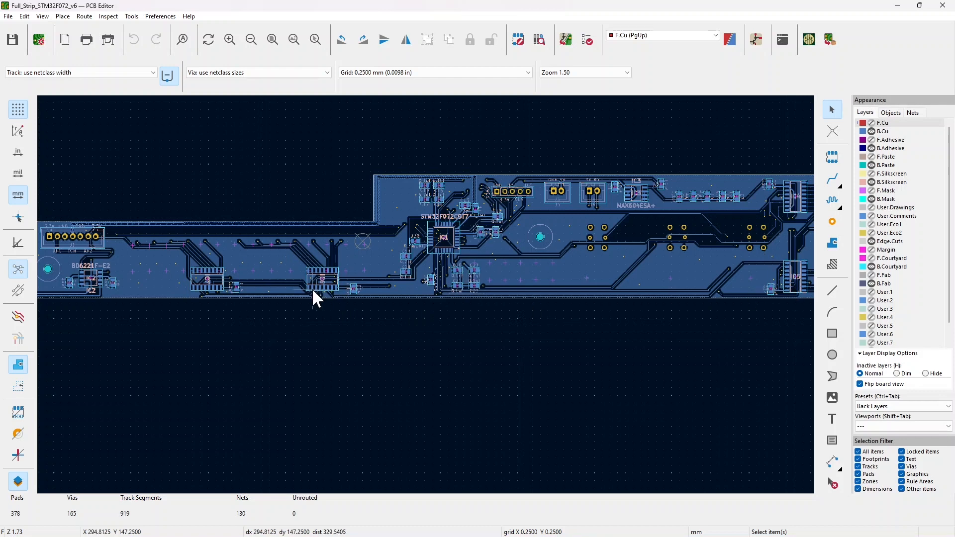
{"action": "mouse_move", "coordinate": [277, 287]}
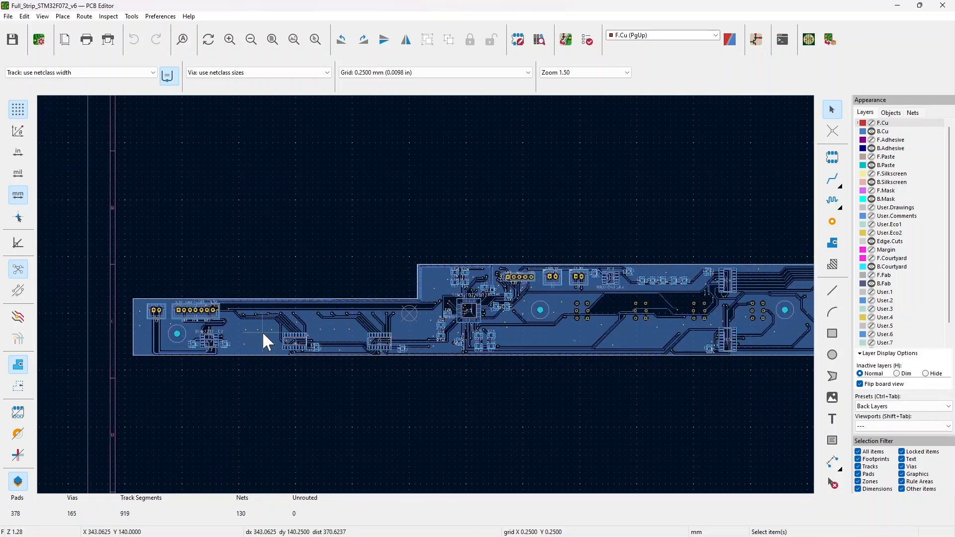
{"action": "mouse_move", "coordinate": [554, 280]}
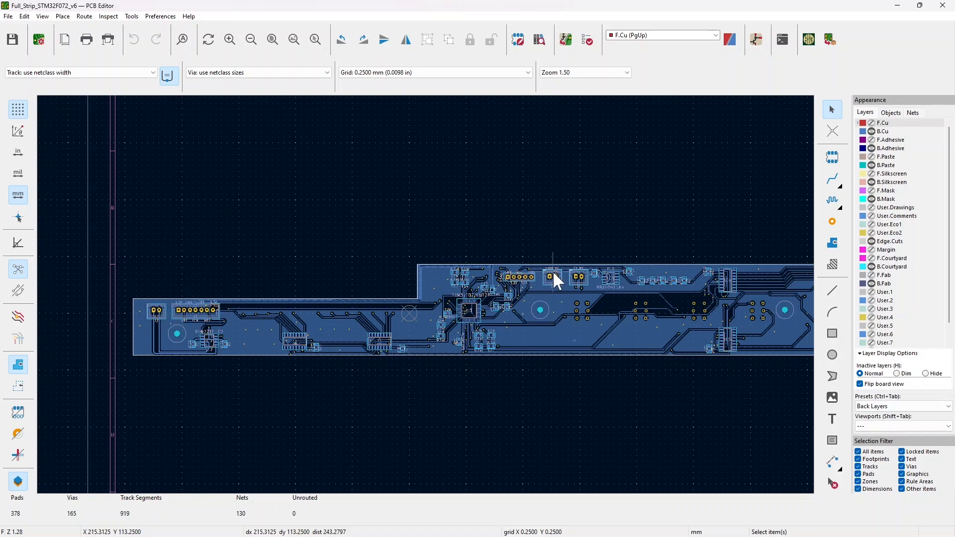
{"action": "mouse_move", "coordinate": [491, 279]}
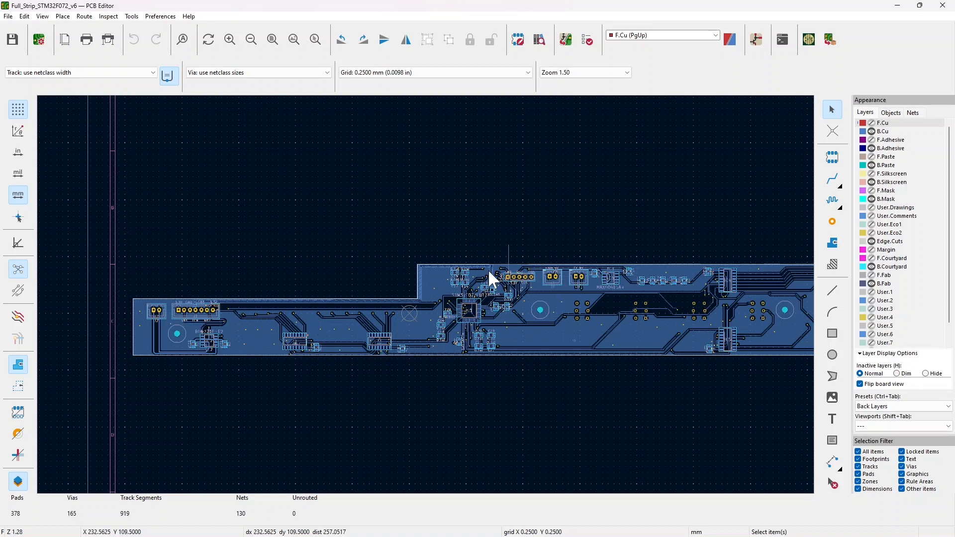
{"action": "mouse_move", "coordinate": [615, 287]}
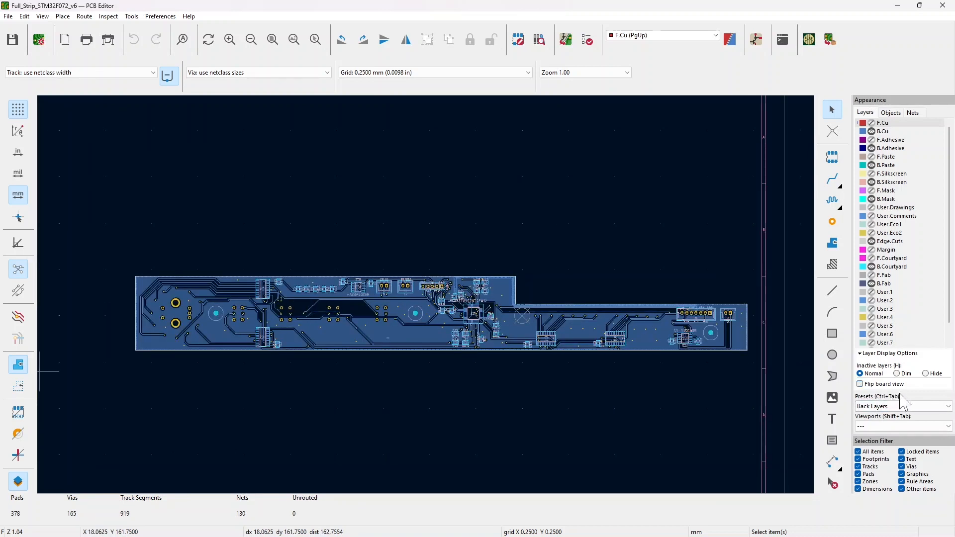
{"action": "mouse_move", "coordinate": [903, 406]}
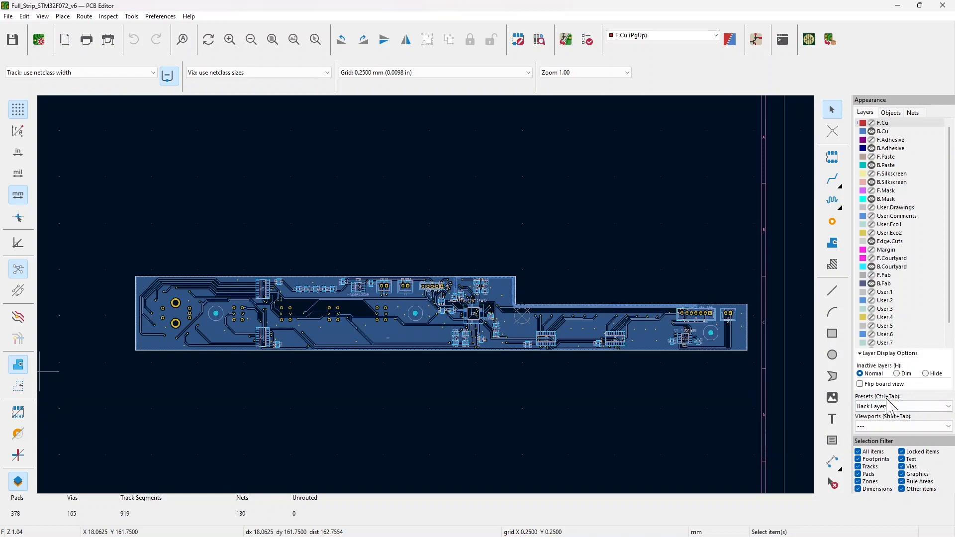
{"action": "mouse_move", "coordinate": [884, 415]}
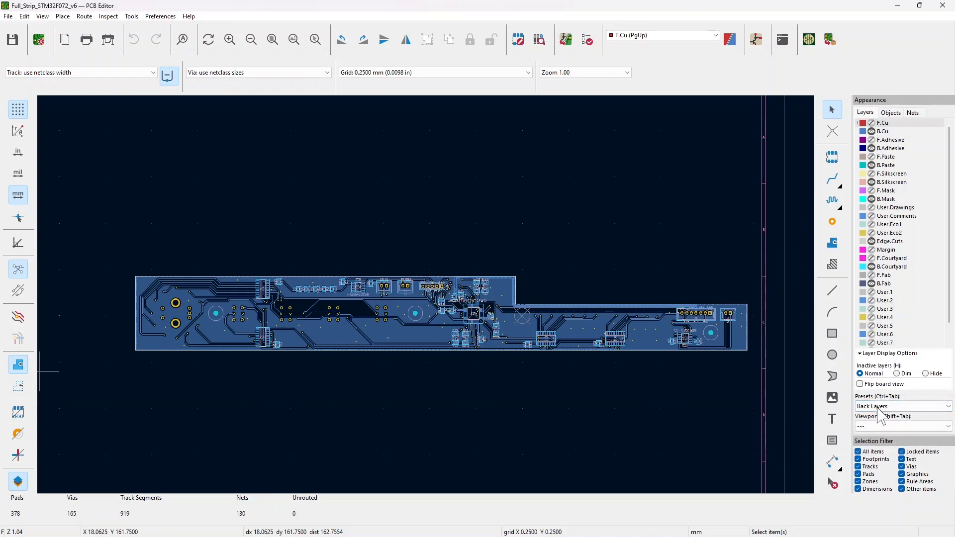
Step: Apply the All Layers preset and zoom to fit the whole board
{"action": "left_click", "coordinate": [901, 406]}
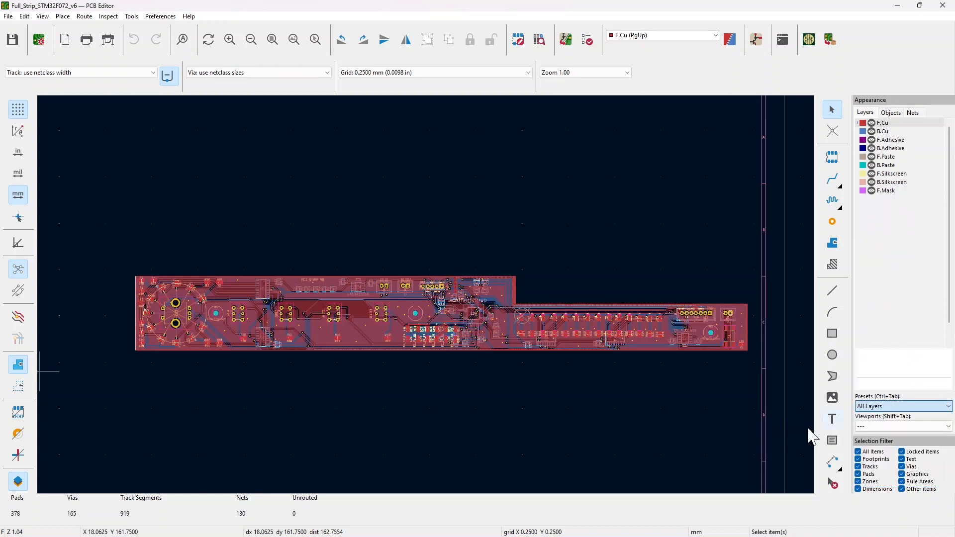
{"action": "left_click", "coordinate": [272, 39]}
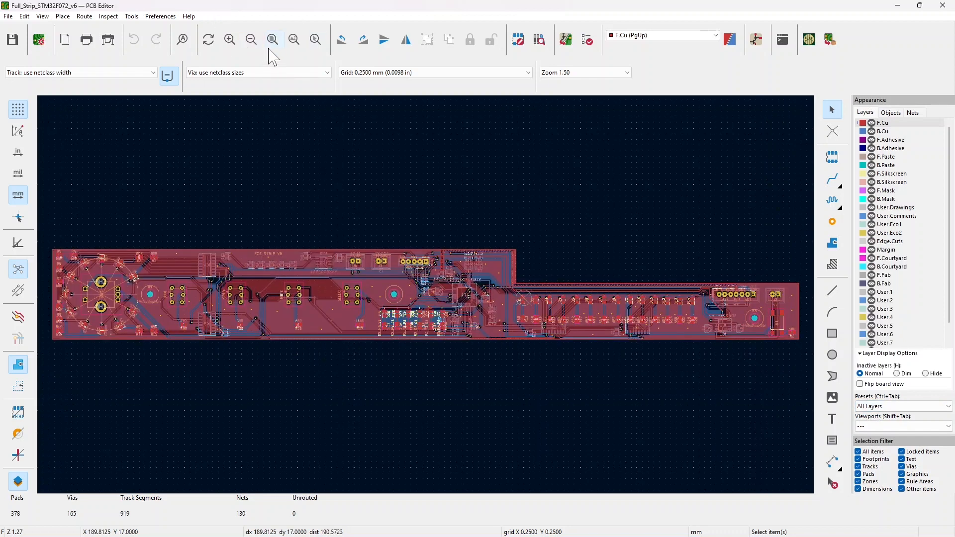